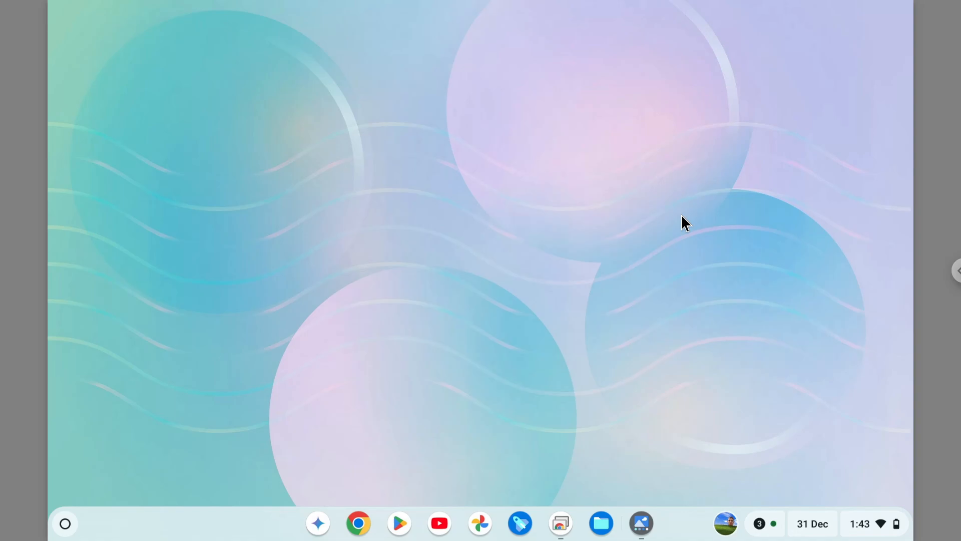
mouse_move(608, 473)
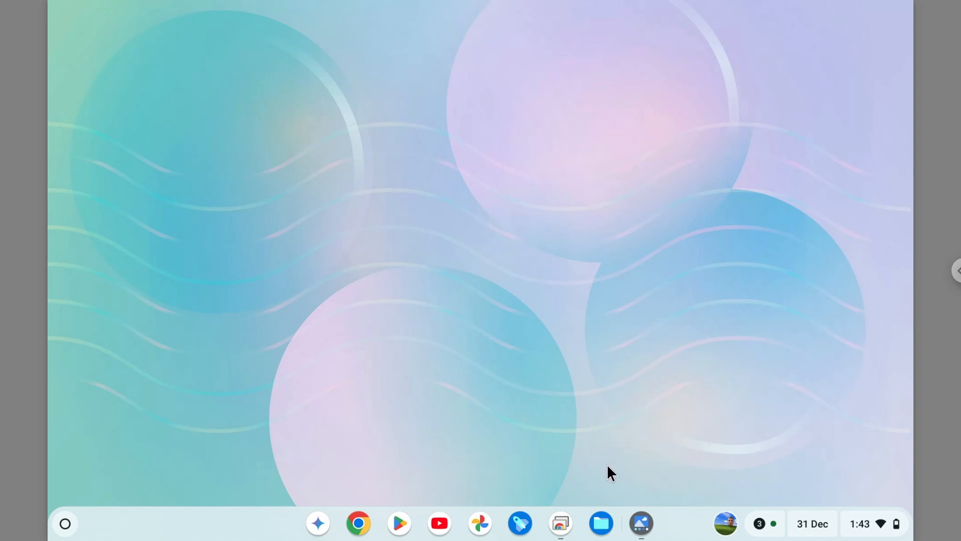
Launch Files from the shelf and show My files at 110% zoom
left_click(600, 522)
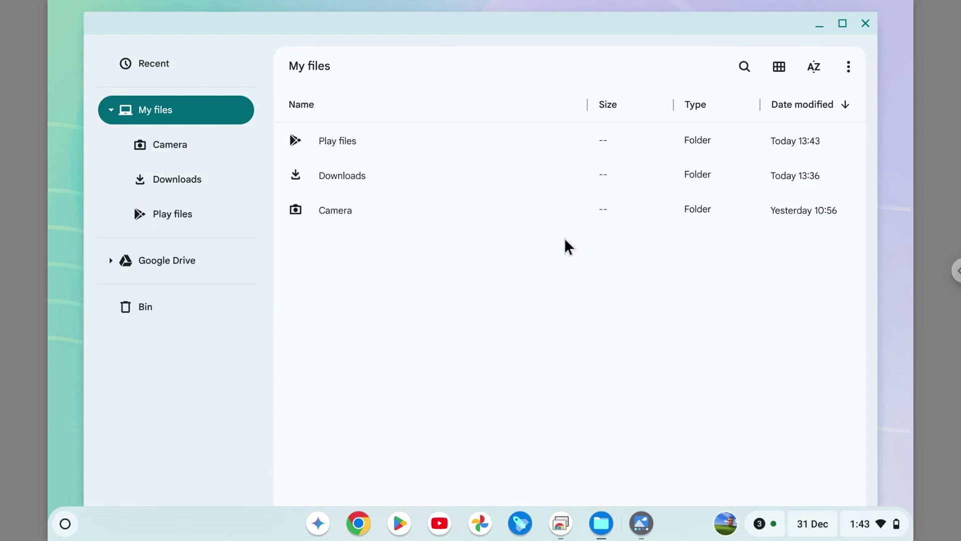
mouse_move(662, 302)
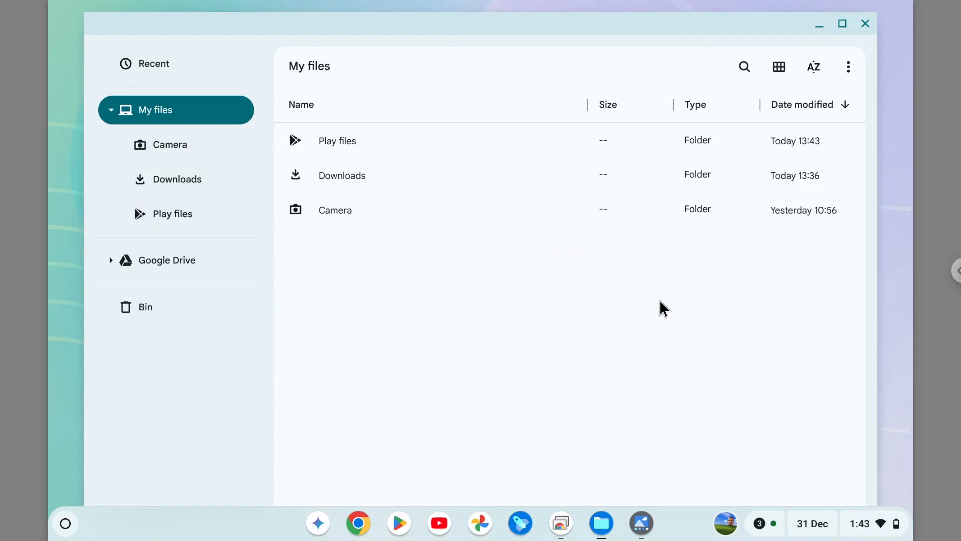
mouse_move(615, 321)
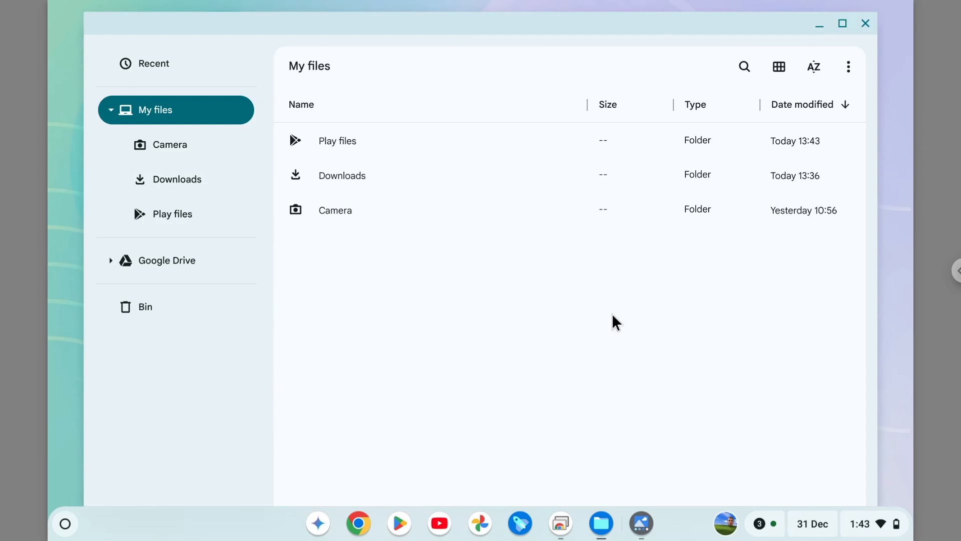
mouse_move(502, 342)
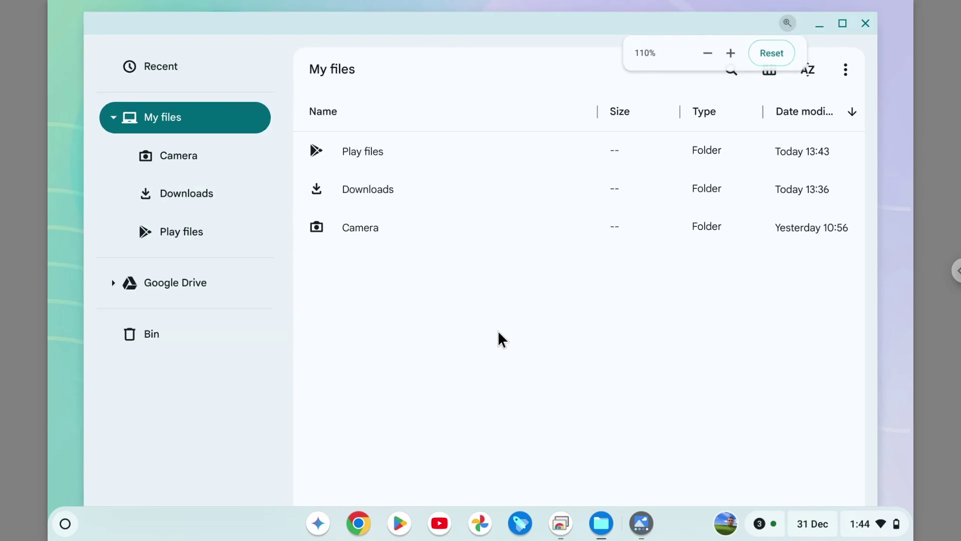
Enlarge the Files contents step by step up to the 400% maximum, settling at 150%
left_click(730, 53)
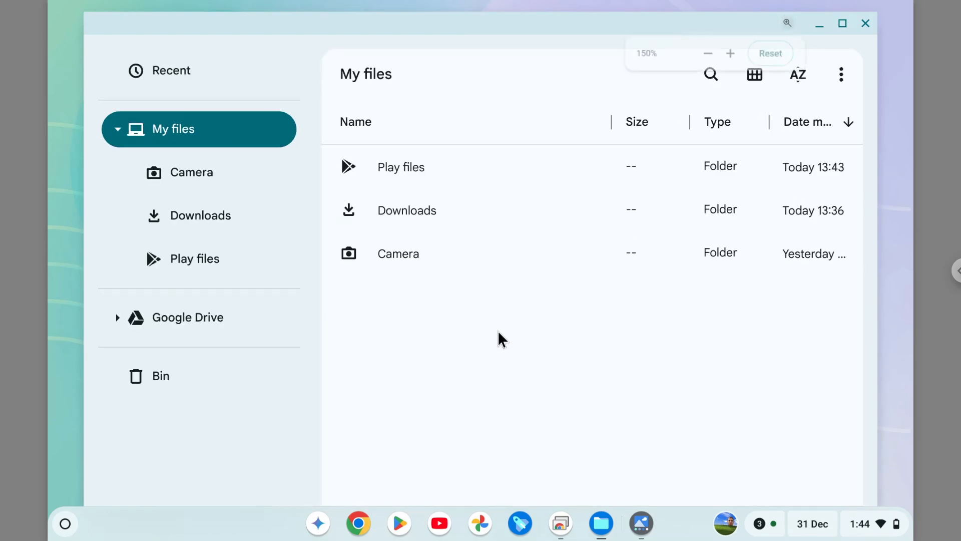
left_click(731, 53)
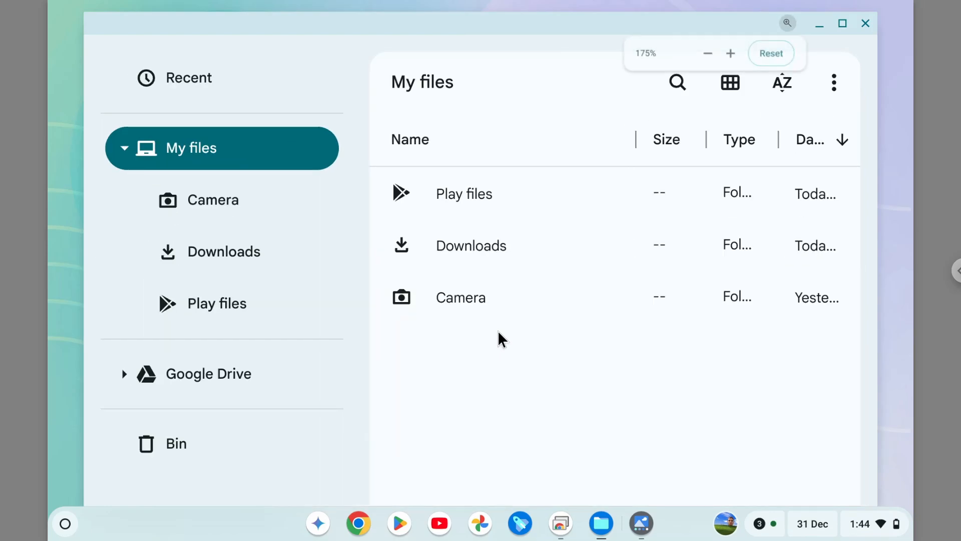
left_click(731, 53)
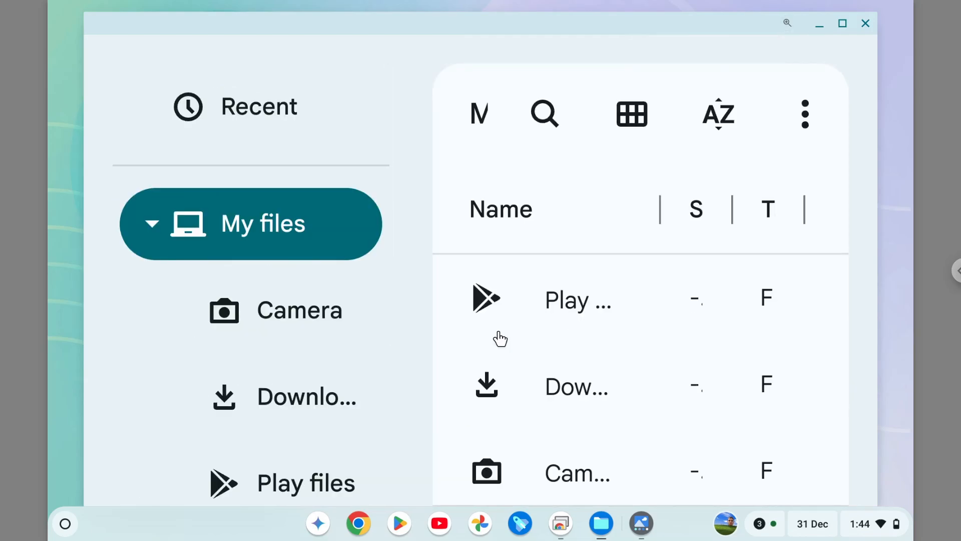
left_click(787, 23)
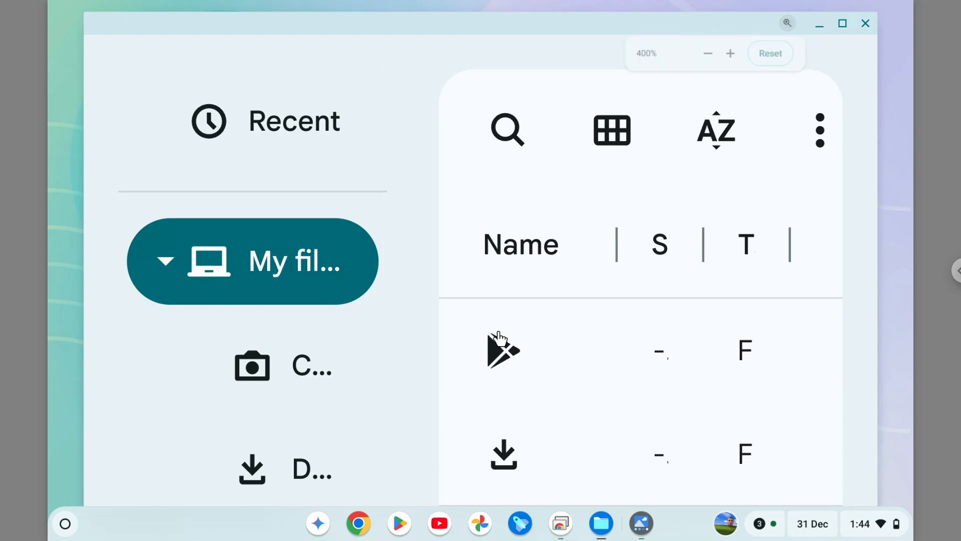
left_click(730, 53)
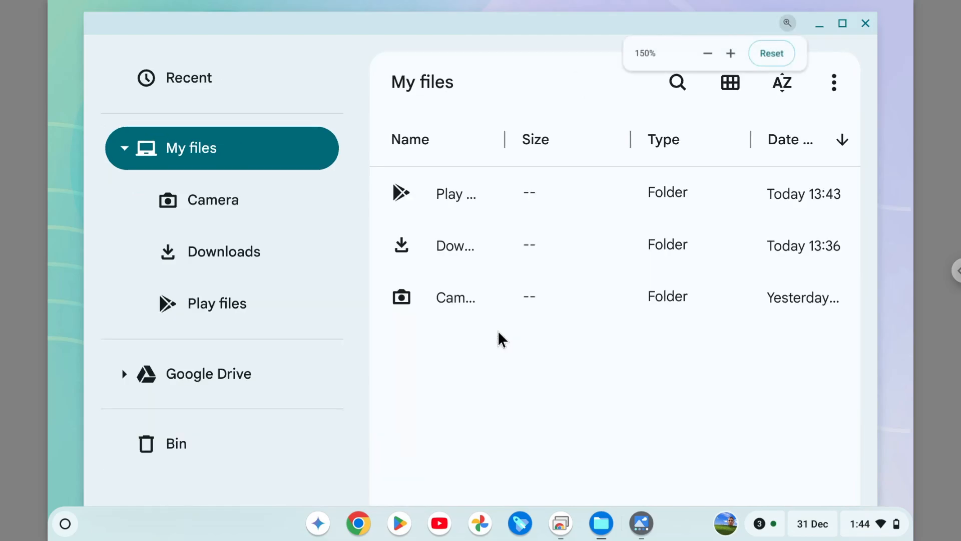
Shrink the Files contents and reset them to the default 100% size
left_click(709, 53)
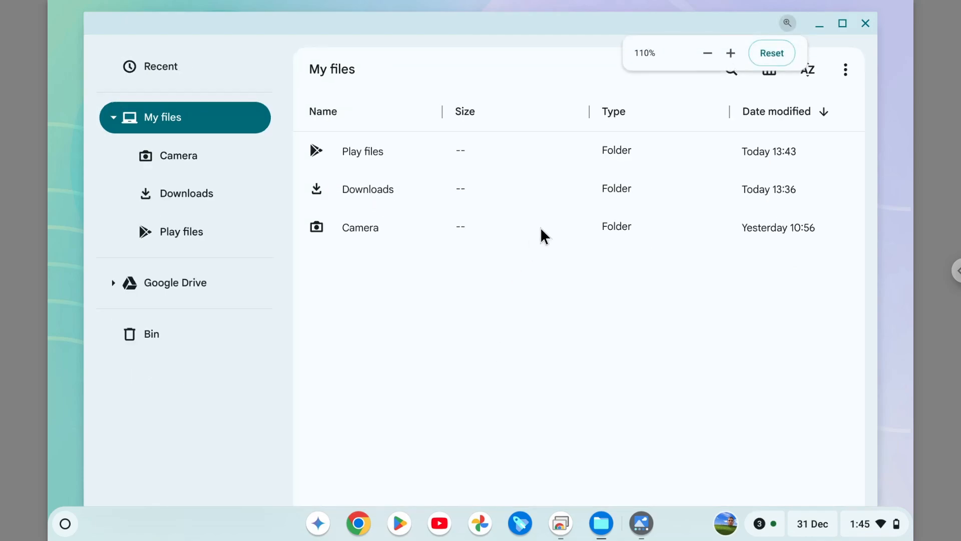
mouse_move(791, 25)
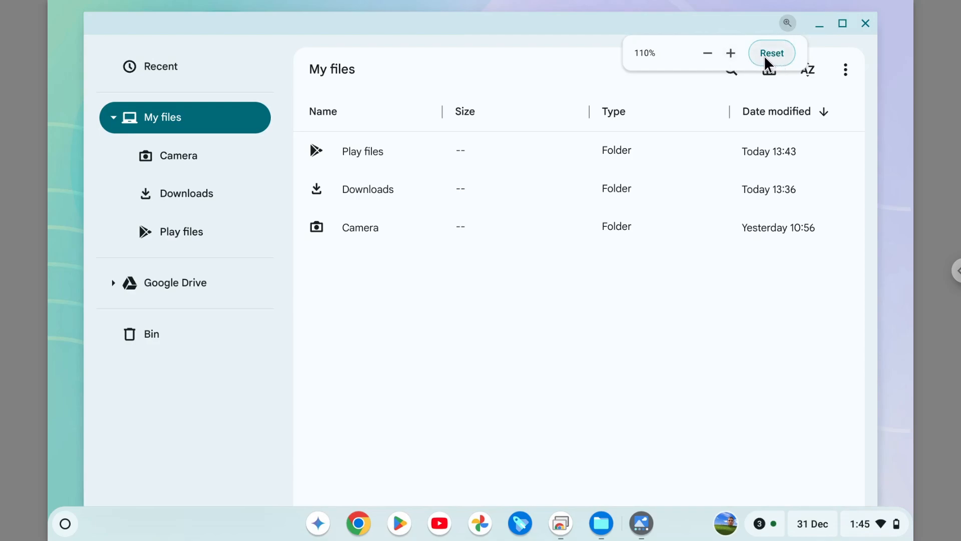
left_click(771, 52)
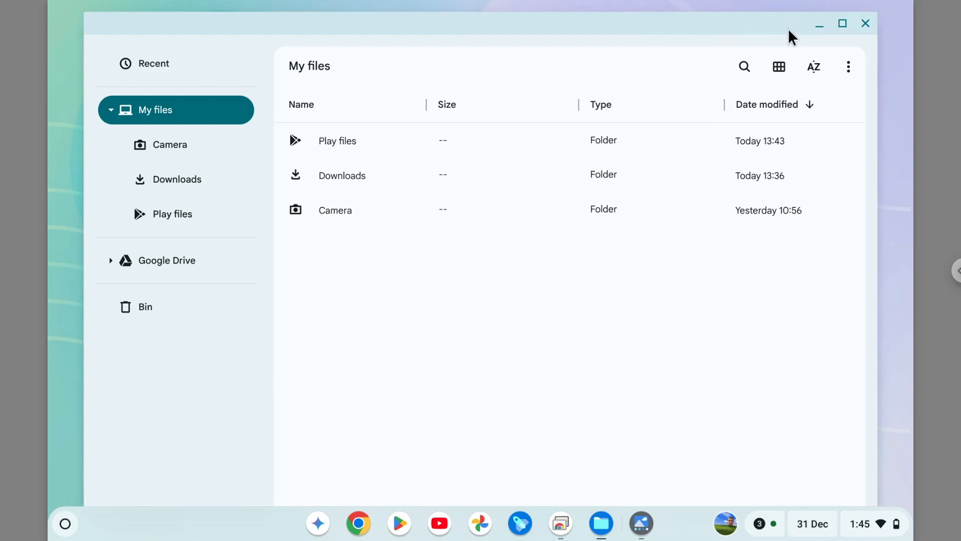
mouse_move(542, 288)
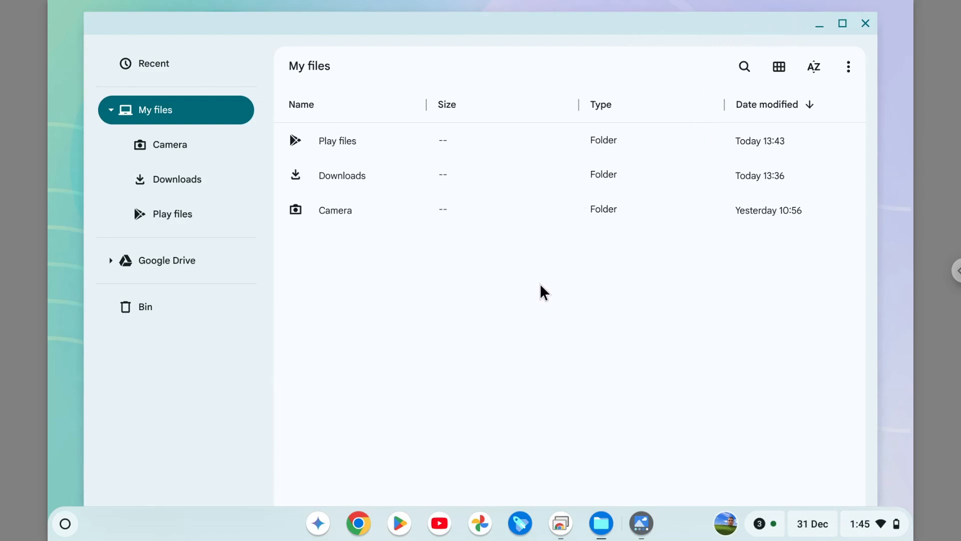
mouse_move(455, 316)
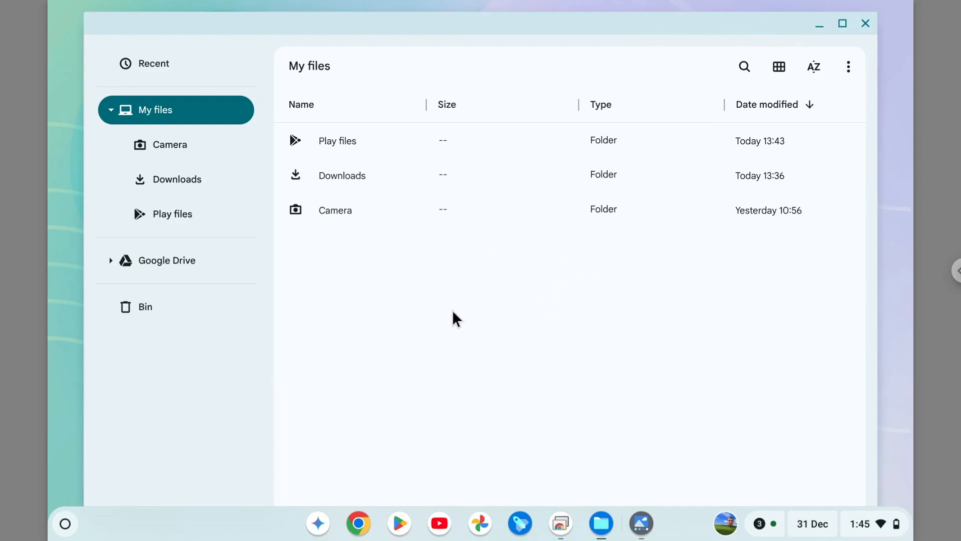
mouse_move(538, 300)
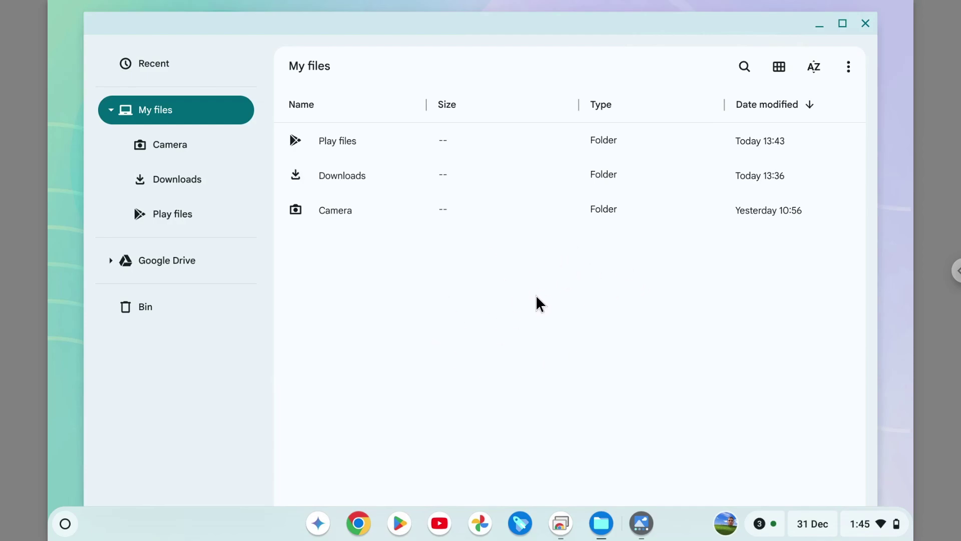
mouse_move(542, 300)
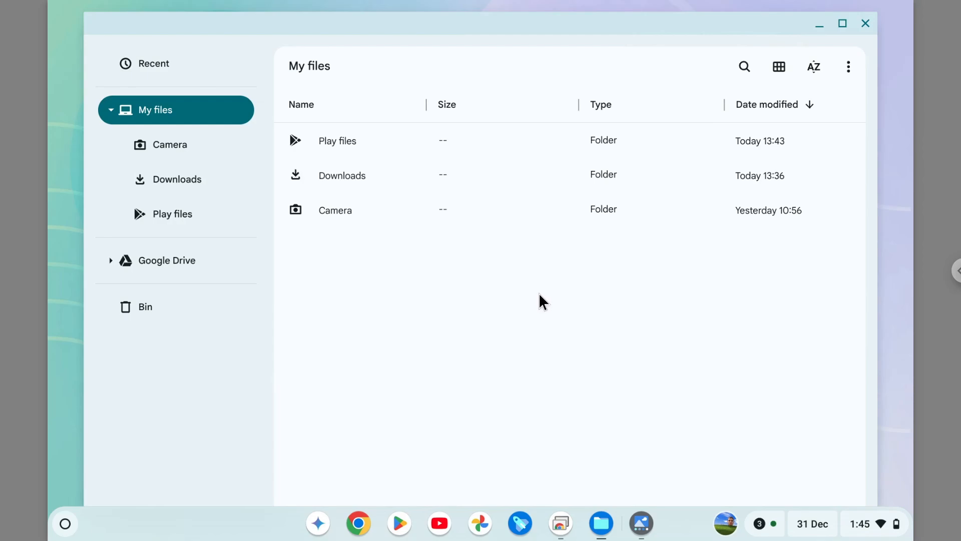
mouse_move(847, 210)
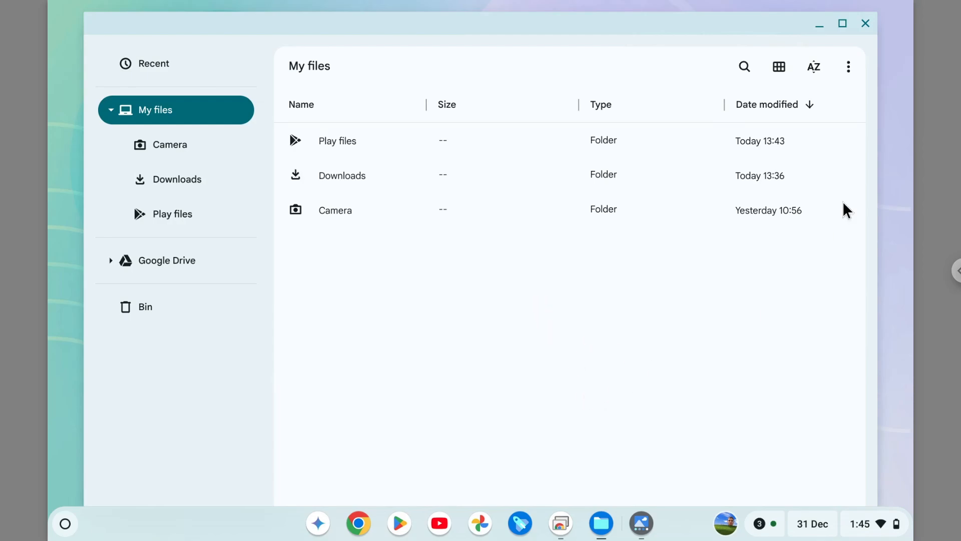
Close Files, launch Chrome and go to google.com
left_click(865, 24)
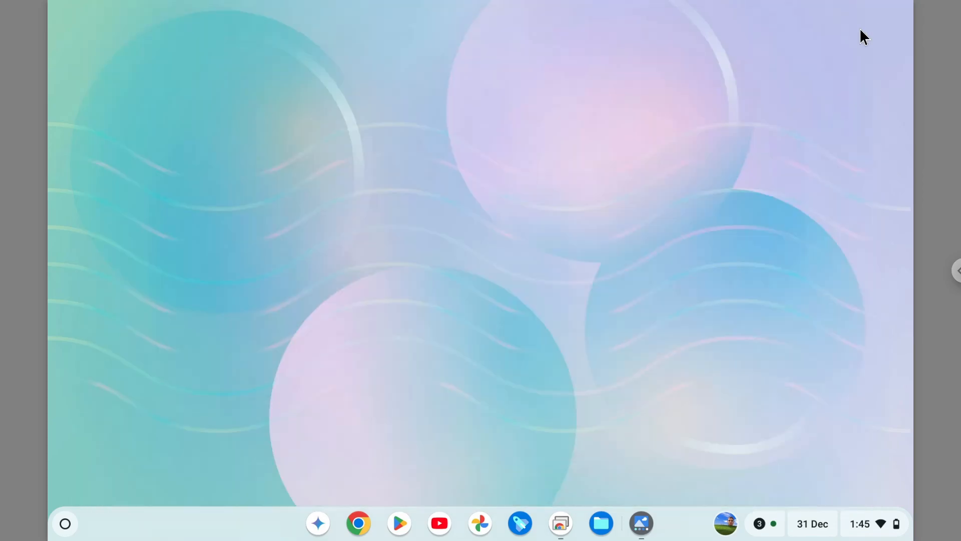
mouse_move(360, 524)
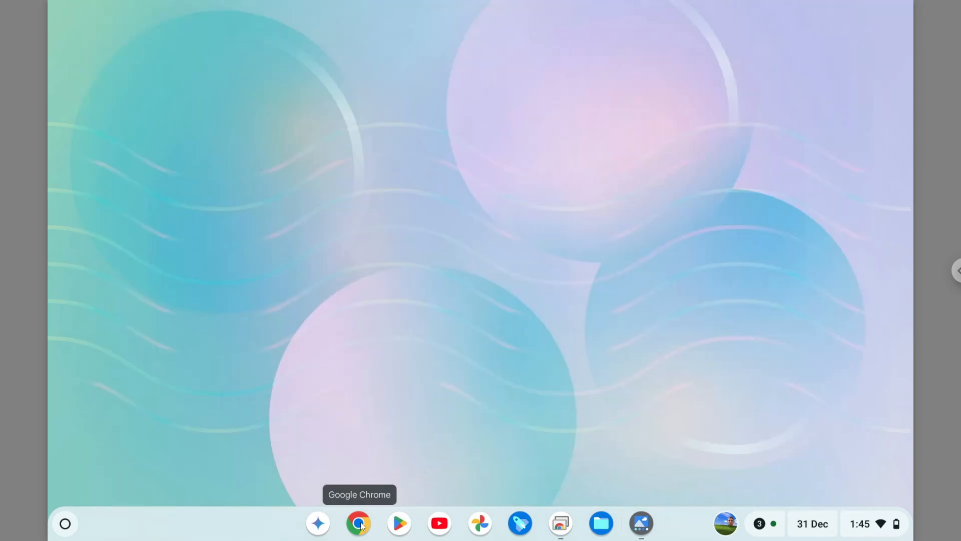
left_click(359, 536)
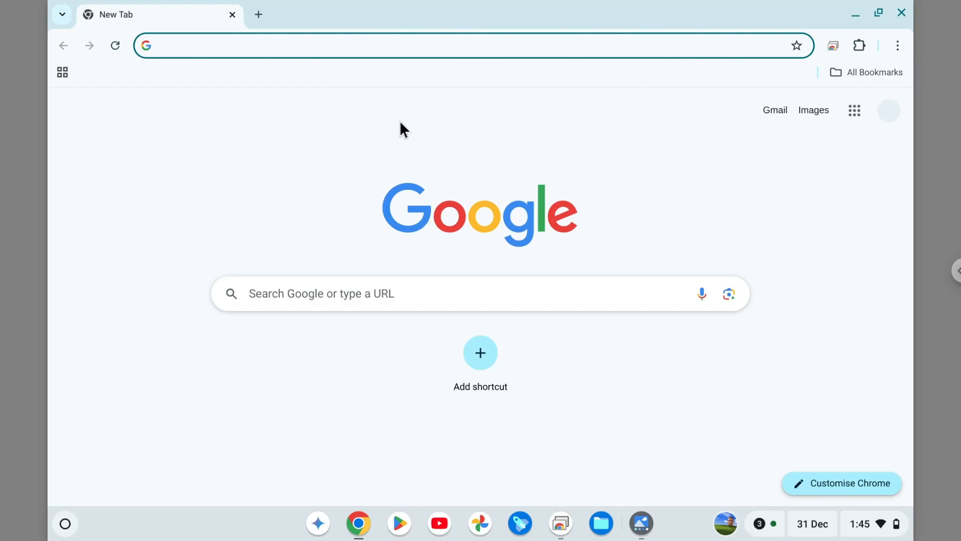
type("google.com")
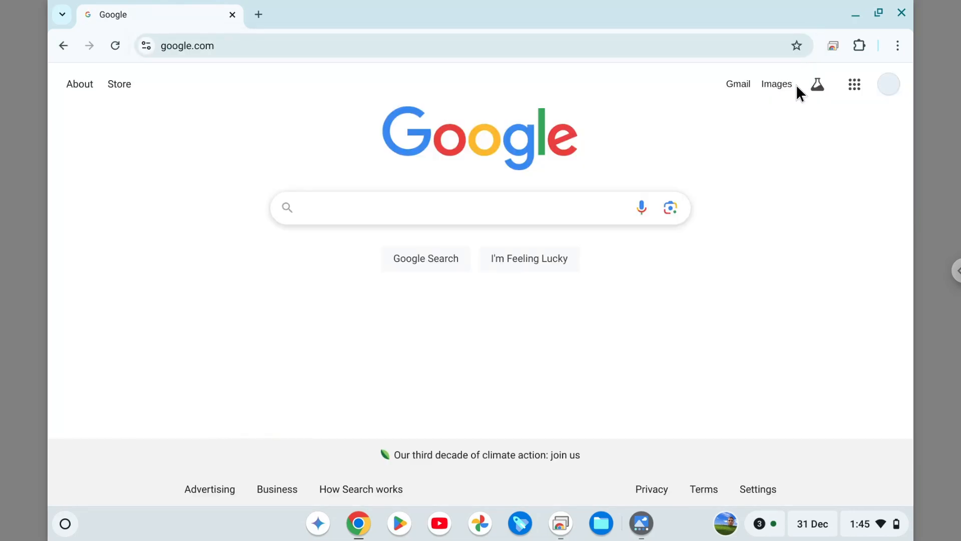
mouse_move(897, 45)
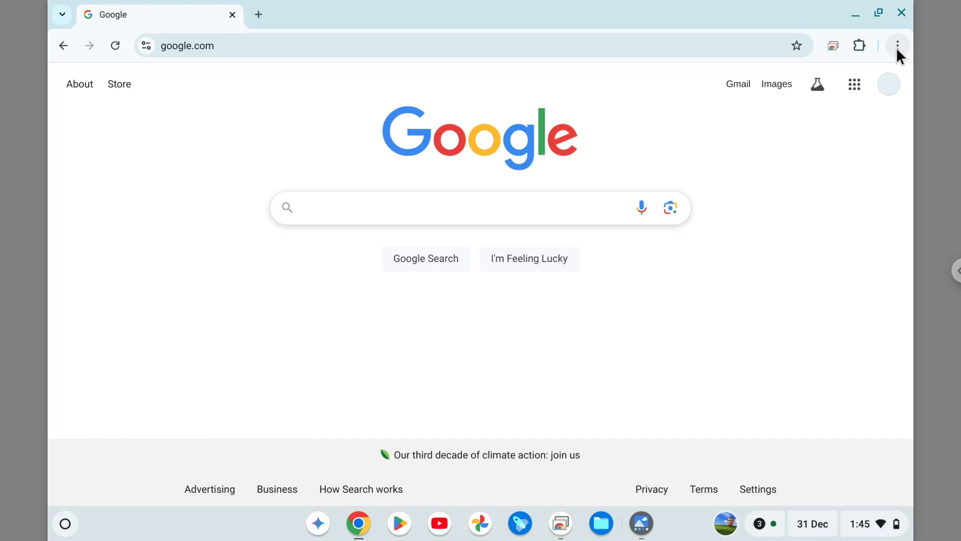
From the Chrome menu, zoom the page down to 75%, up to 125%, then back toward 100%
left_click(897, 45)
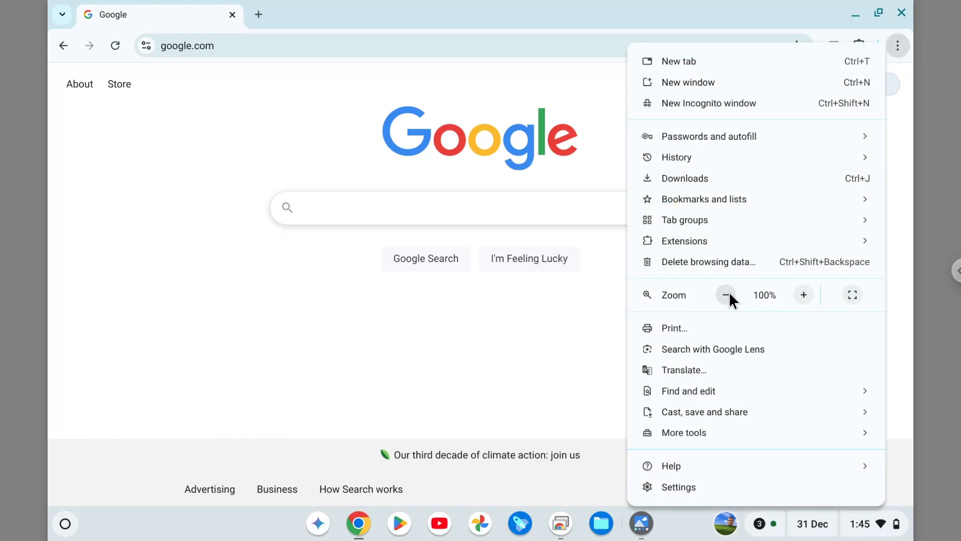
left_click(726, 294)
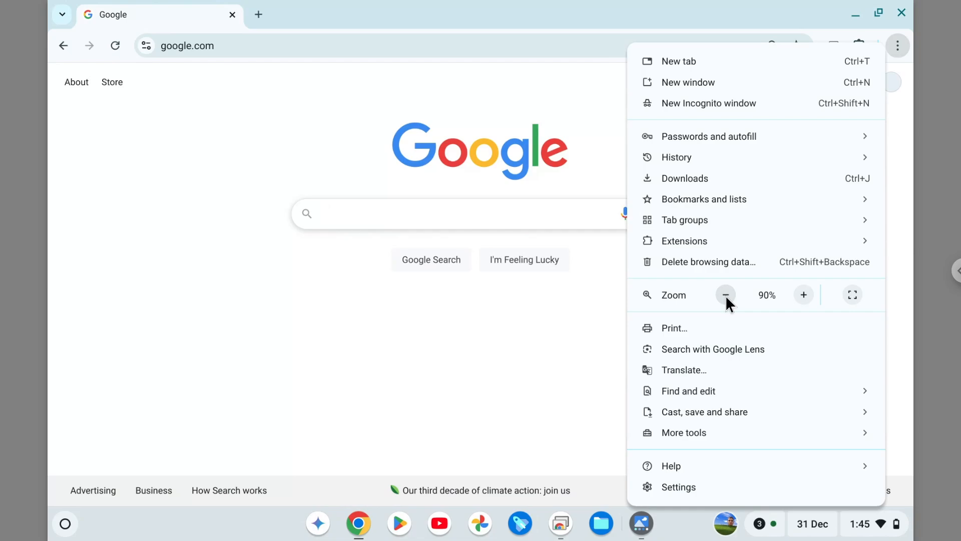
left_click(726, 294)
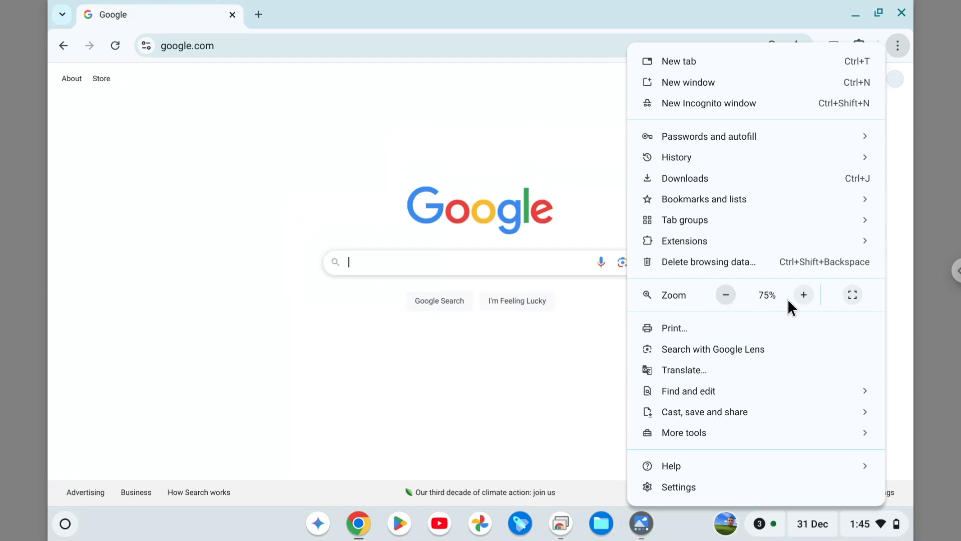
left_click(803, 295)
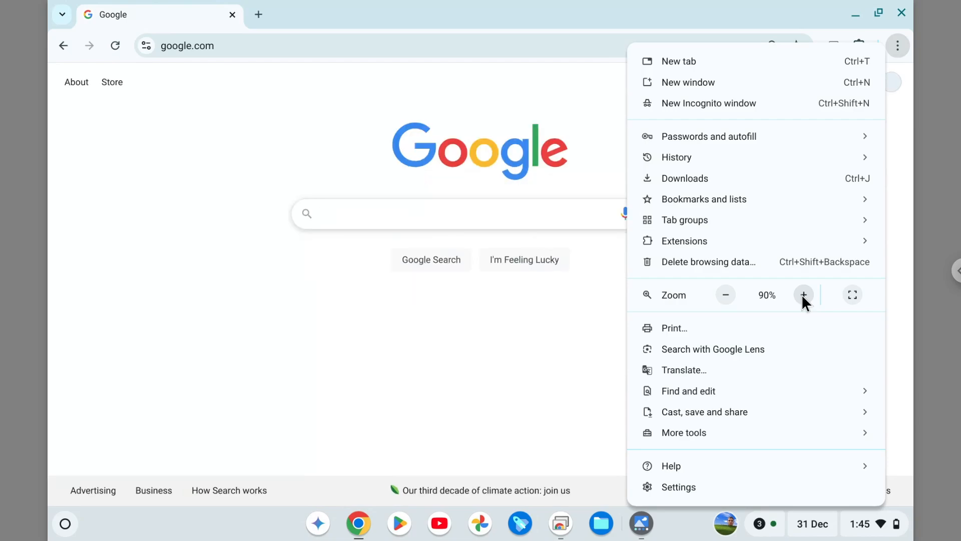
left_click(804, 294)
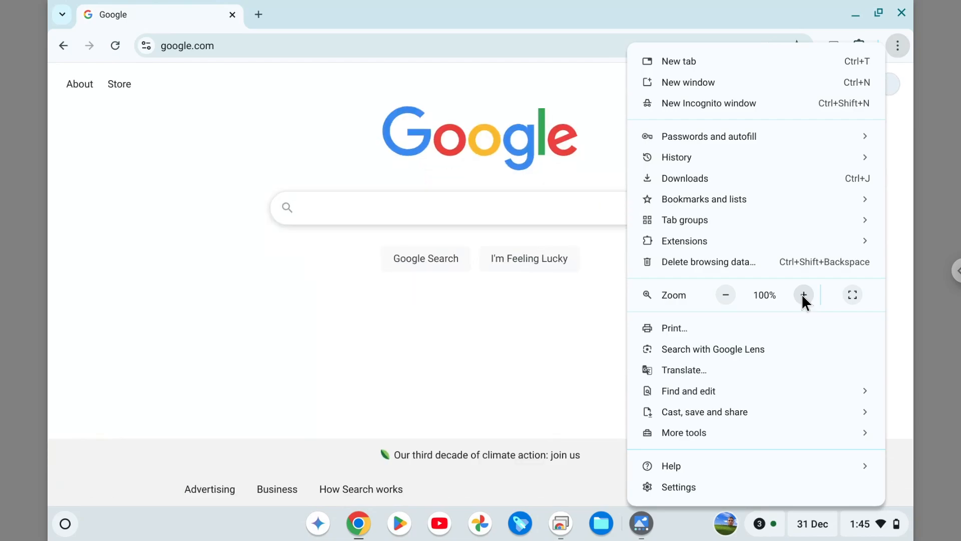
left_click(803, 294)
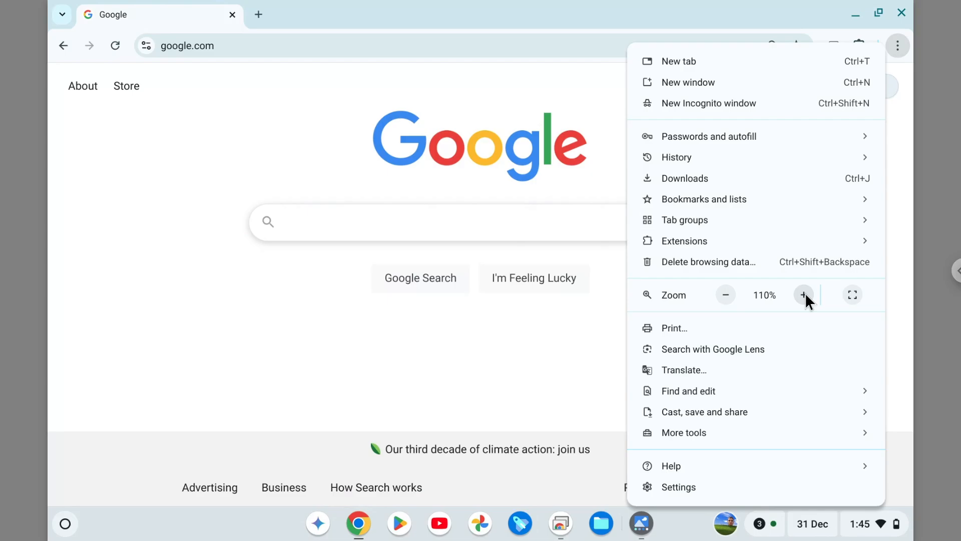
left_click(803, 294)
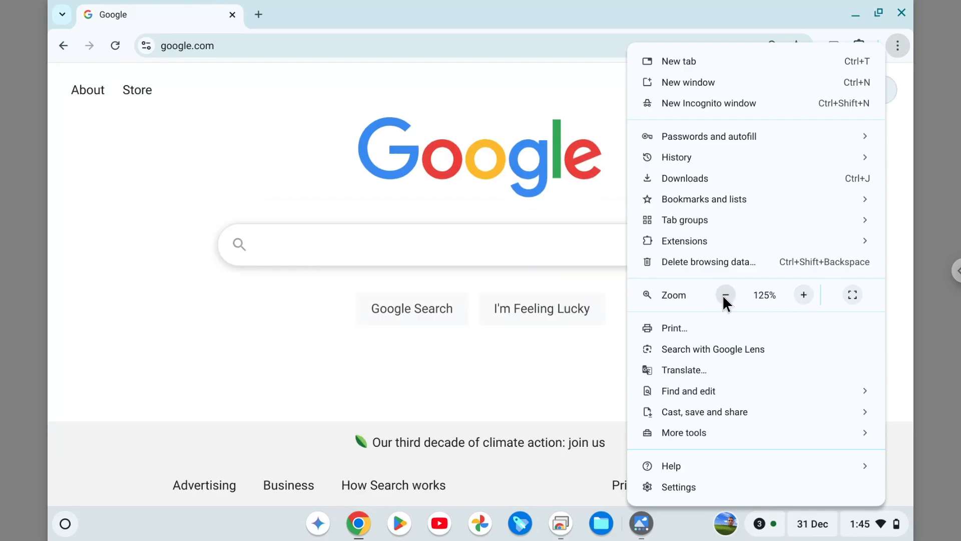
left_click(726, 295)
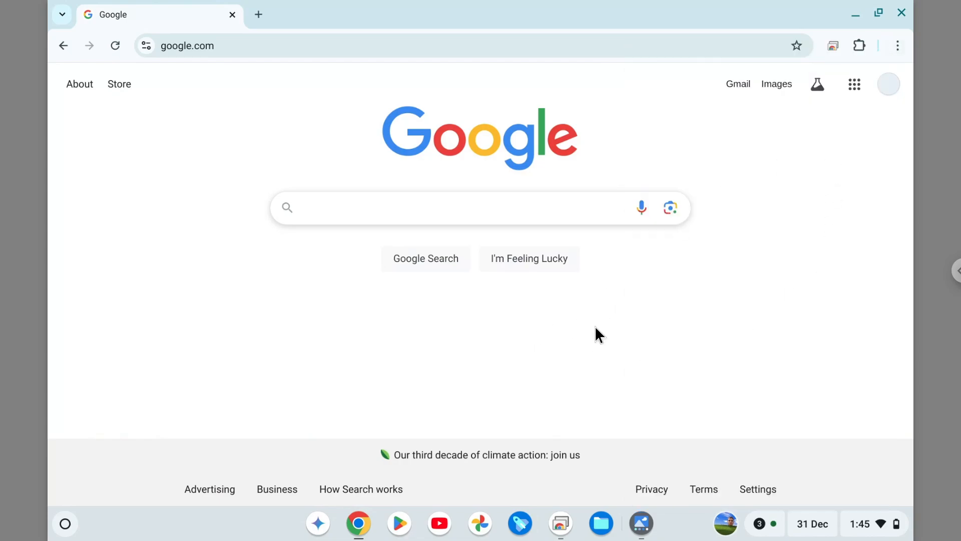
mouse_move(638, 335)
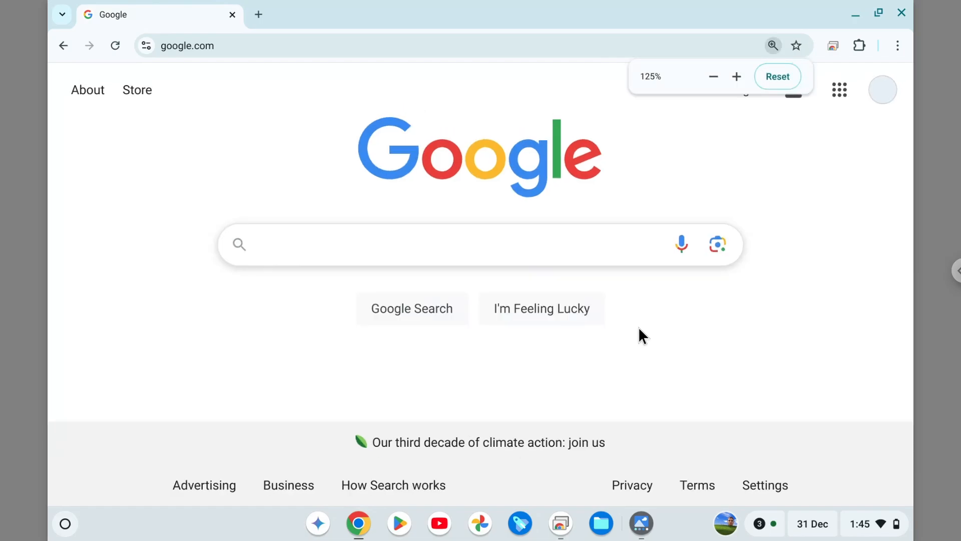
Reset the Google page zoom to its default from the address-bar zoom bubble
left_click(737, 76)
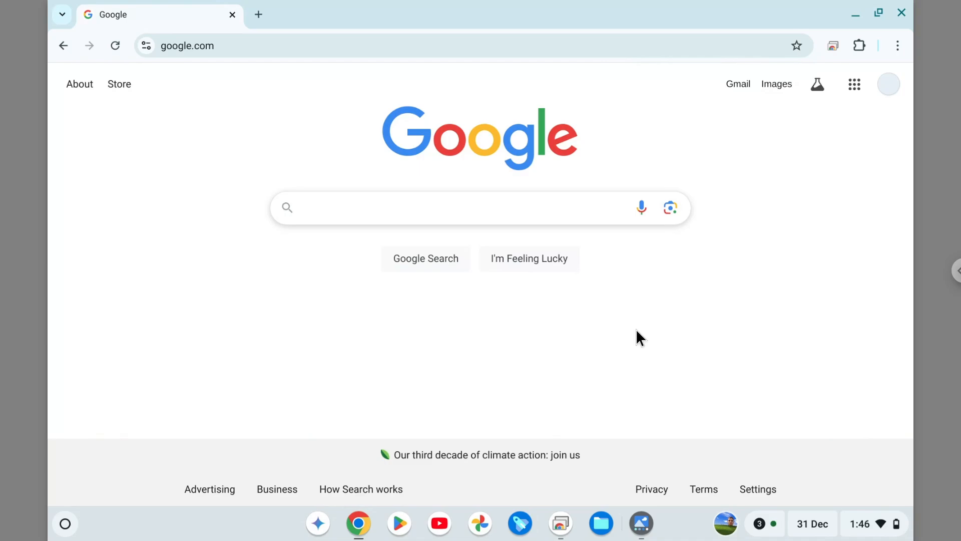
mouse_move(679, 271)
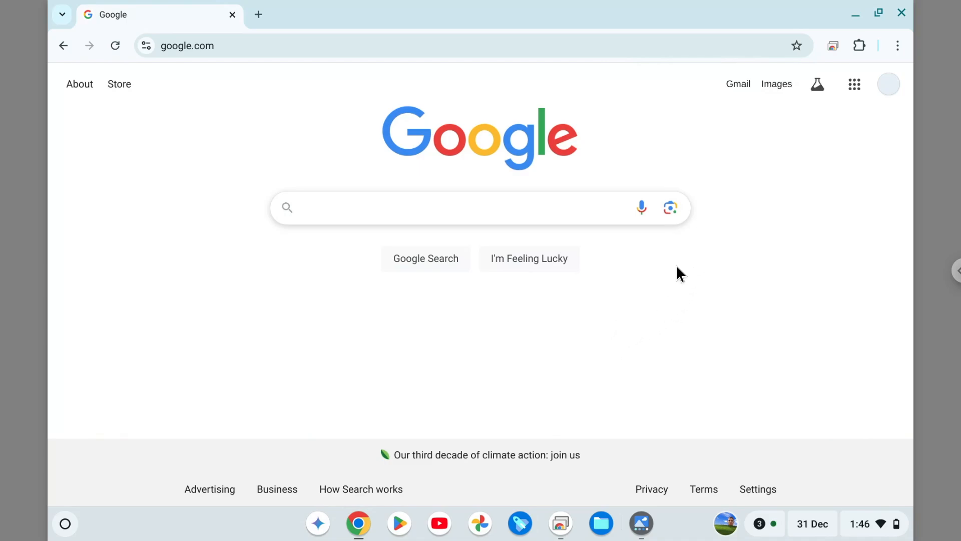
mouse_move(681, 320)
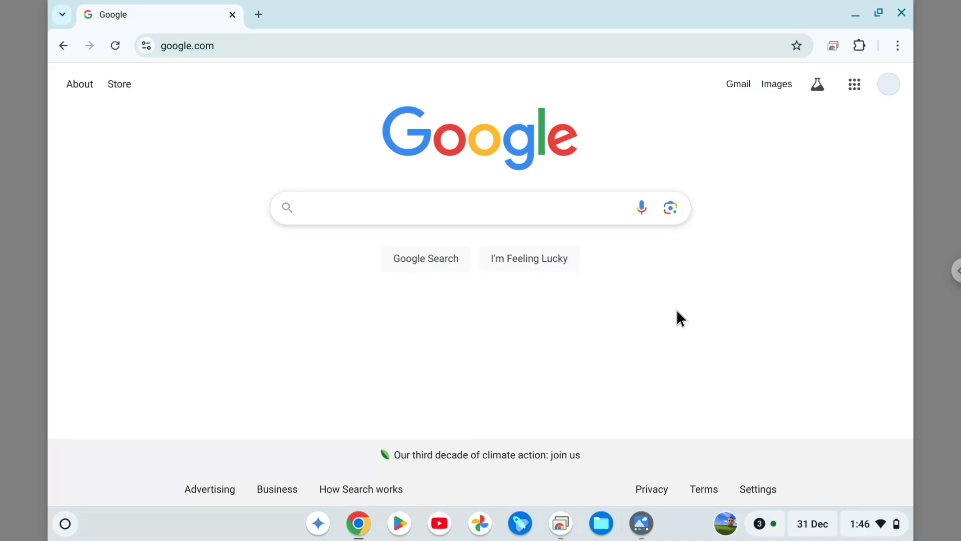
mouse_move(687, 290)
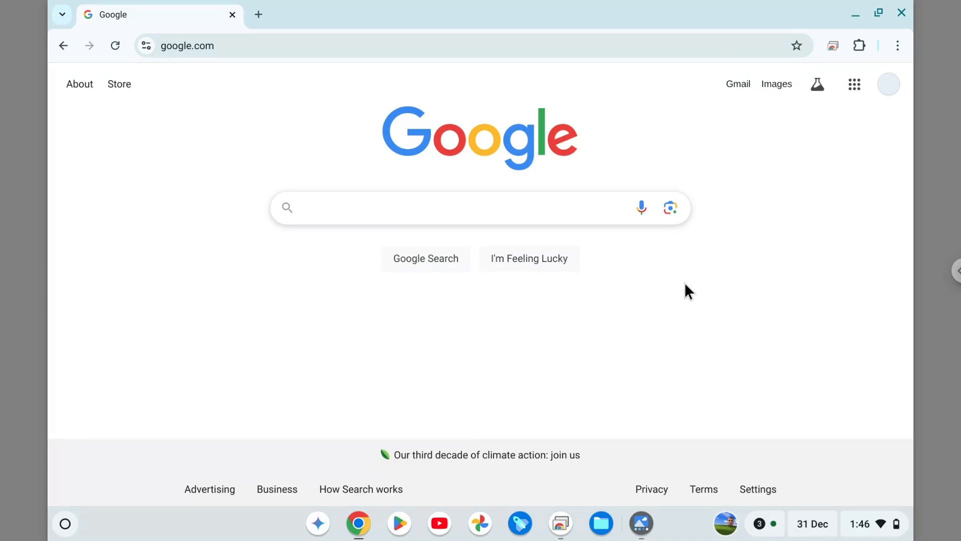
mouse_move(689, 280)
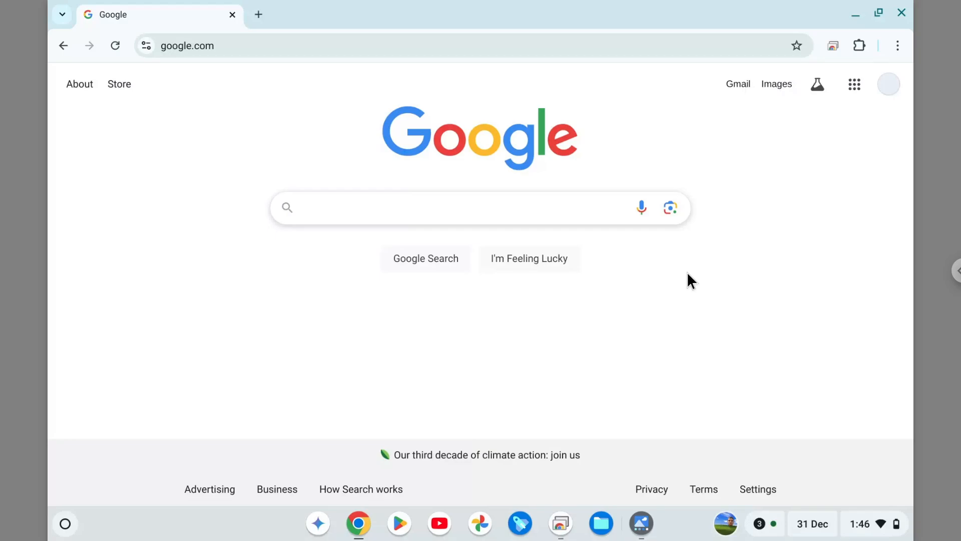
mouse_move(670, 300)
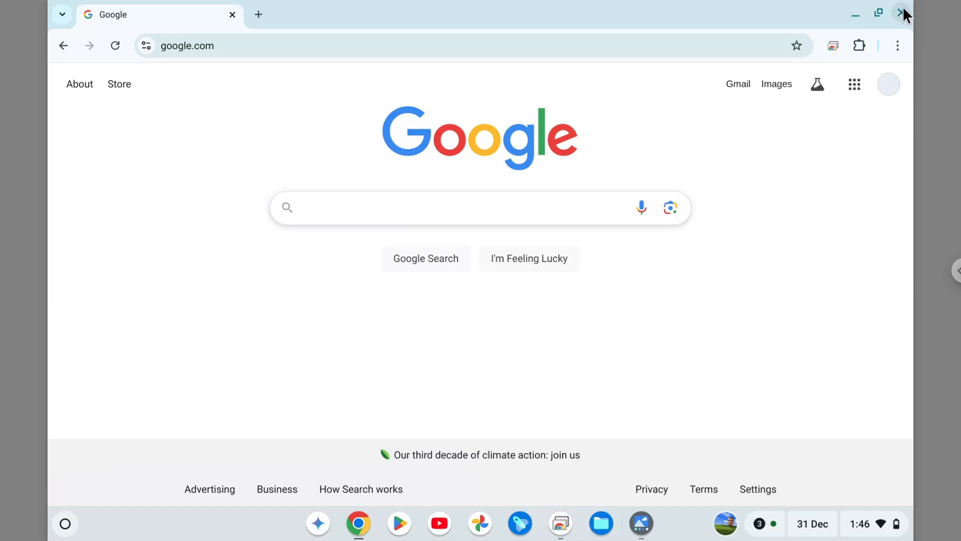
Close Chrome and bring up the ChromeOS launcher
left_click(900, 13)
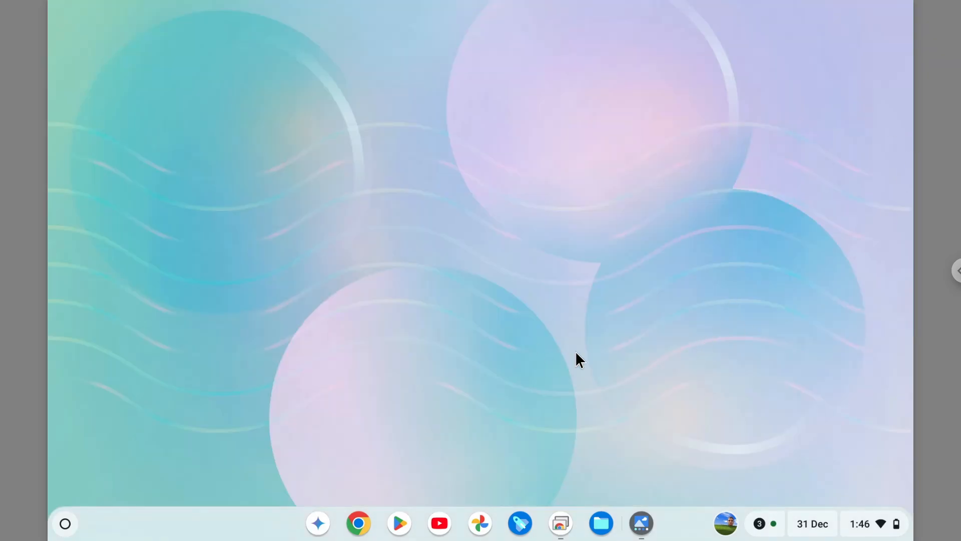
left_click(65, 524)
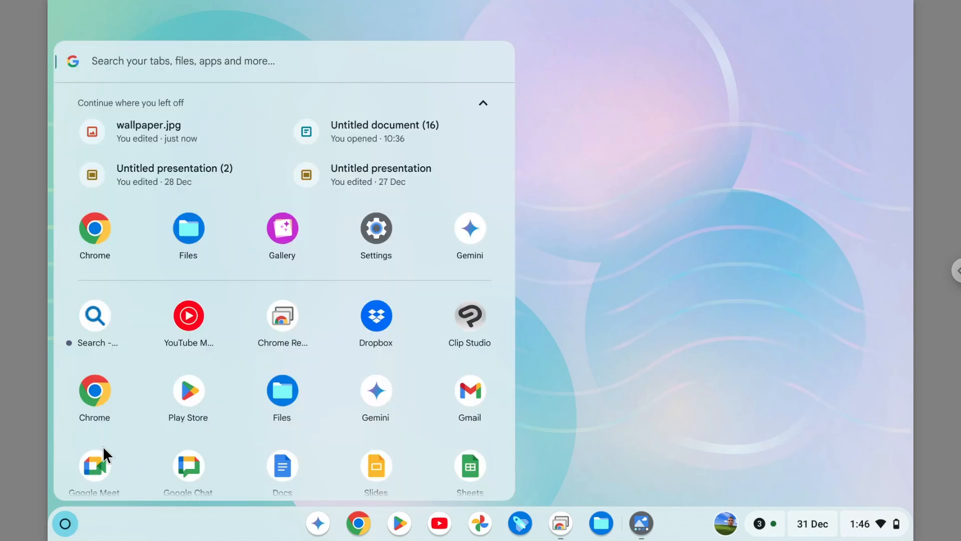
Launch Settings and go to the Accessibility page
left_click(377, 229)
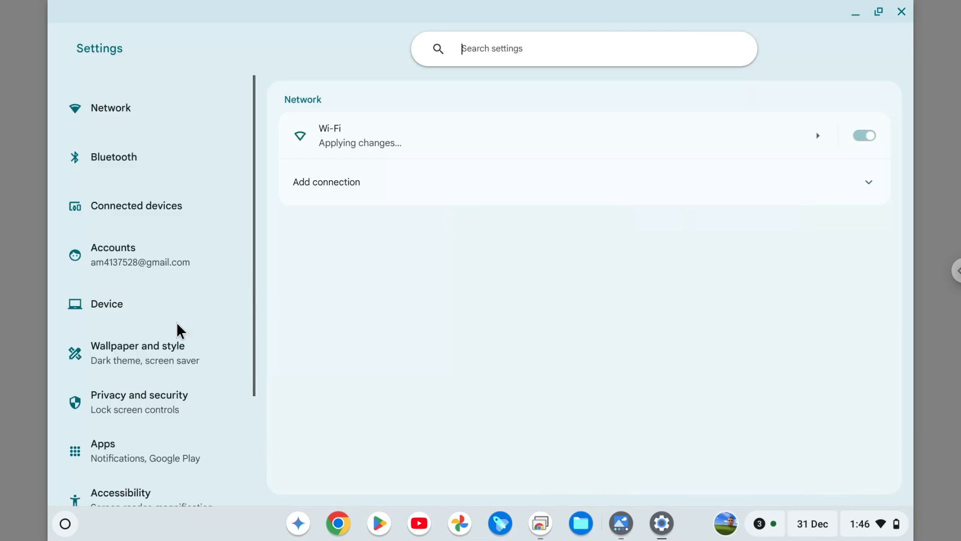
scroll("down", 3)
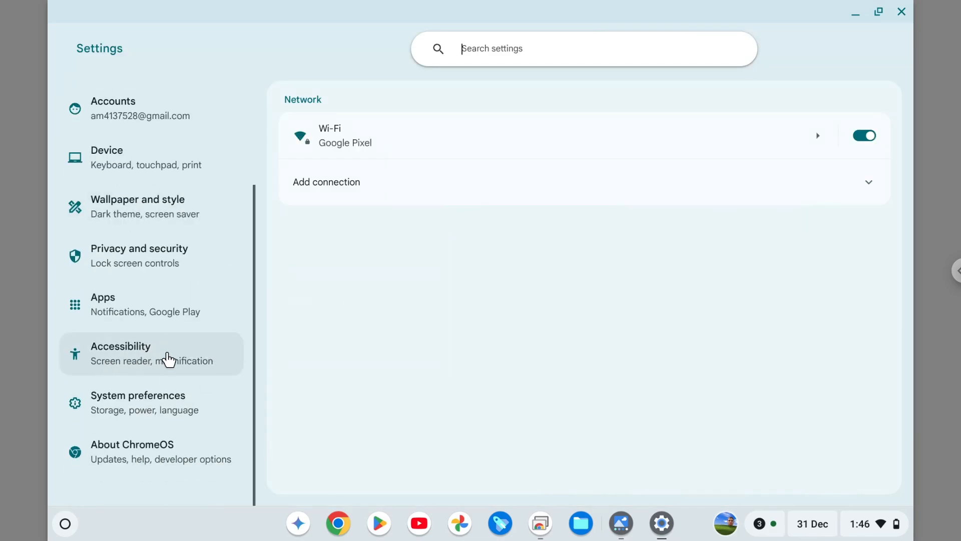
left_click(140, 353)
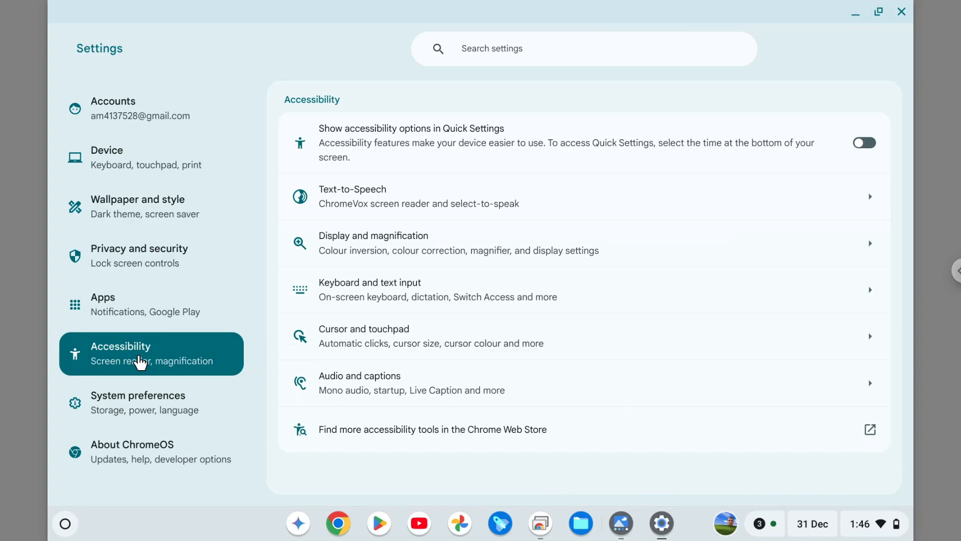
mouse_move(531, 206)
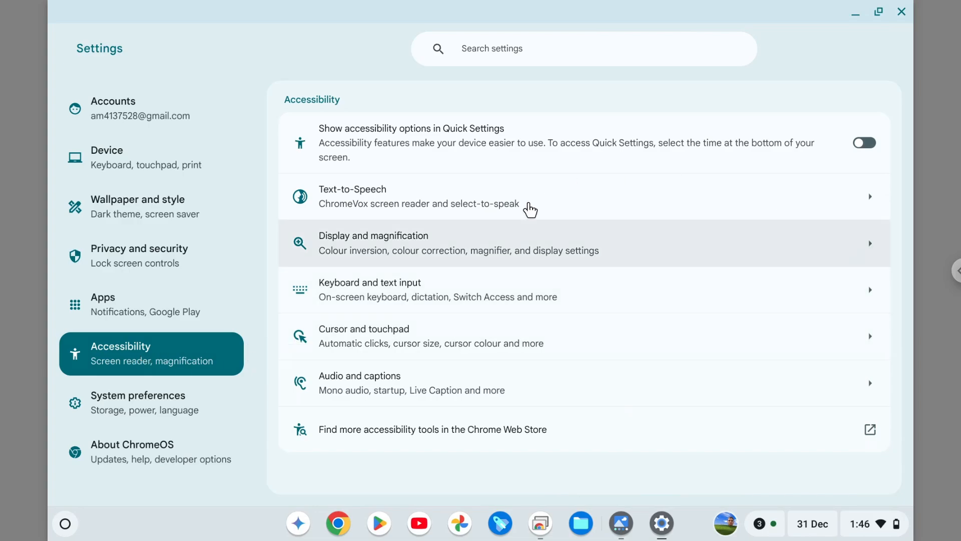
mouse_move(452, 246)
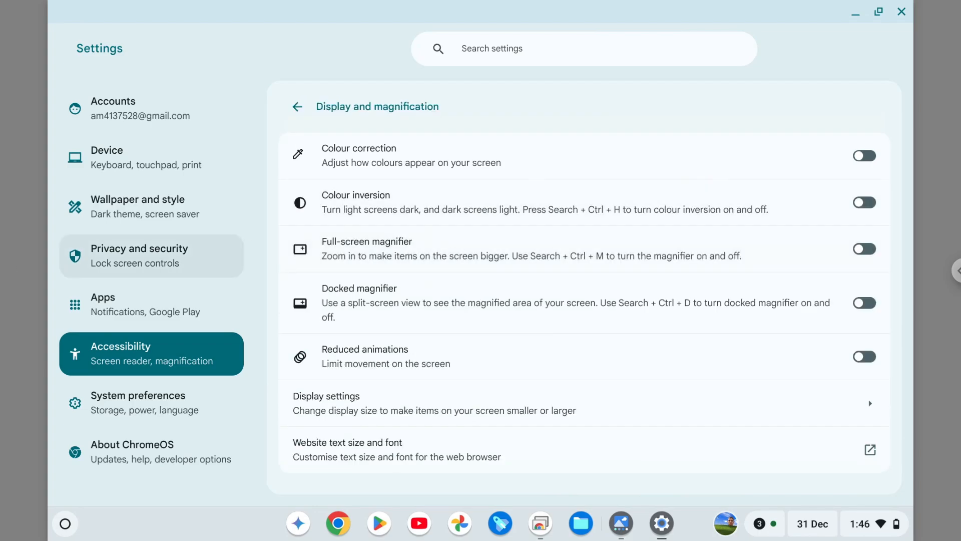
mouse_move(150, 255)
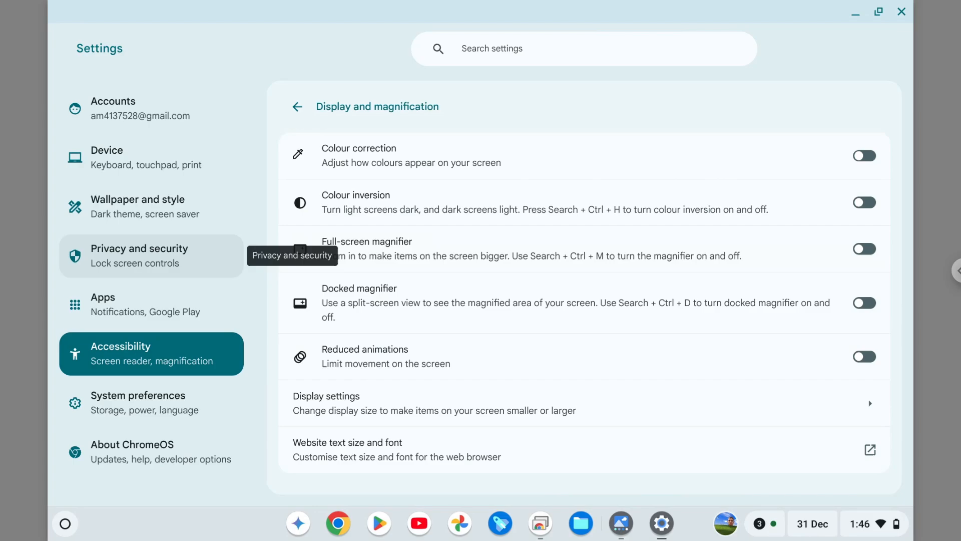
mouse_move(405, 214)
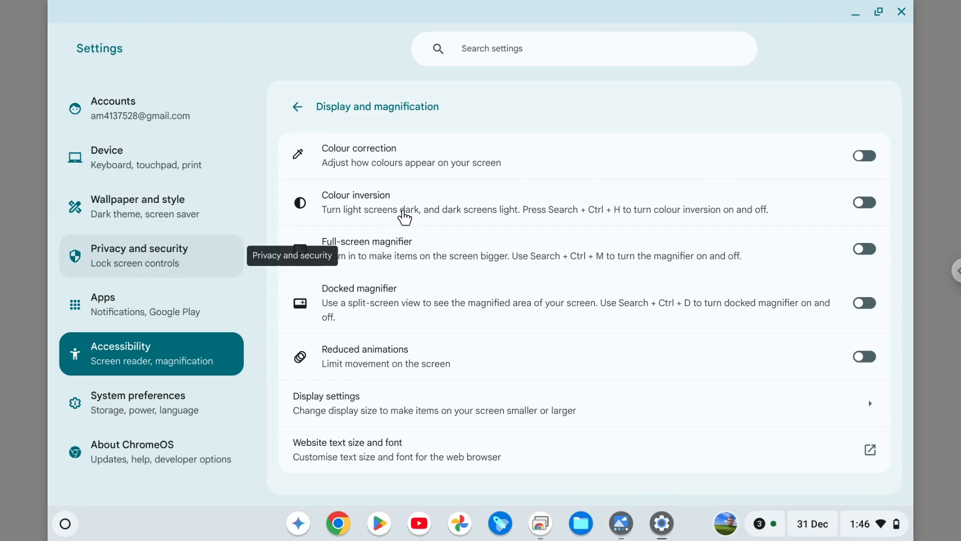
mouse_move(175, 174)
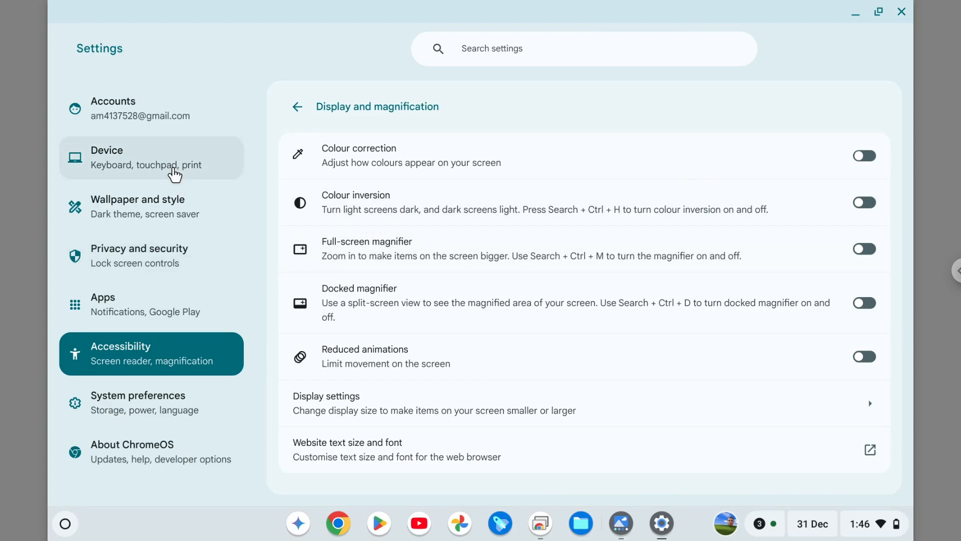
left_click(150, 158)
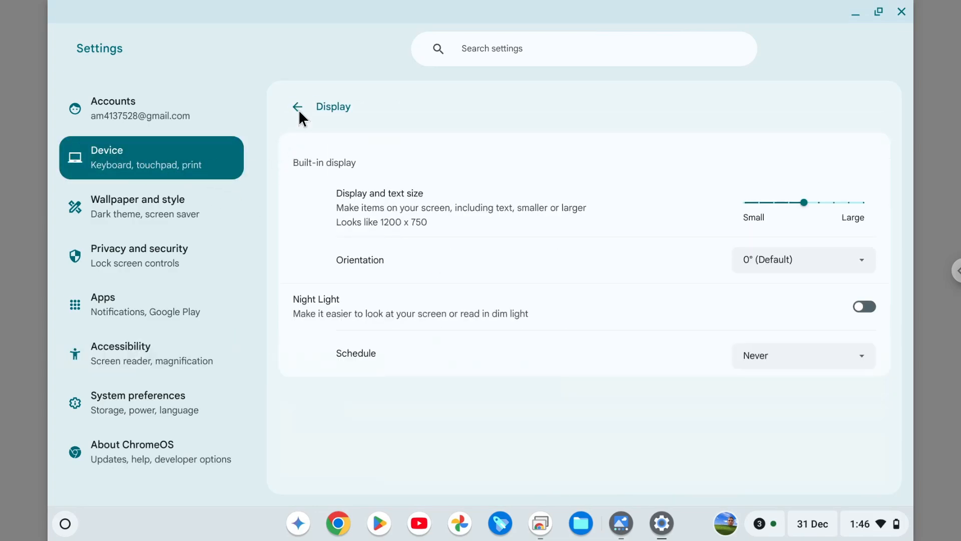
mouse_move(586, 256)
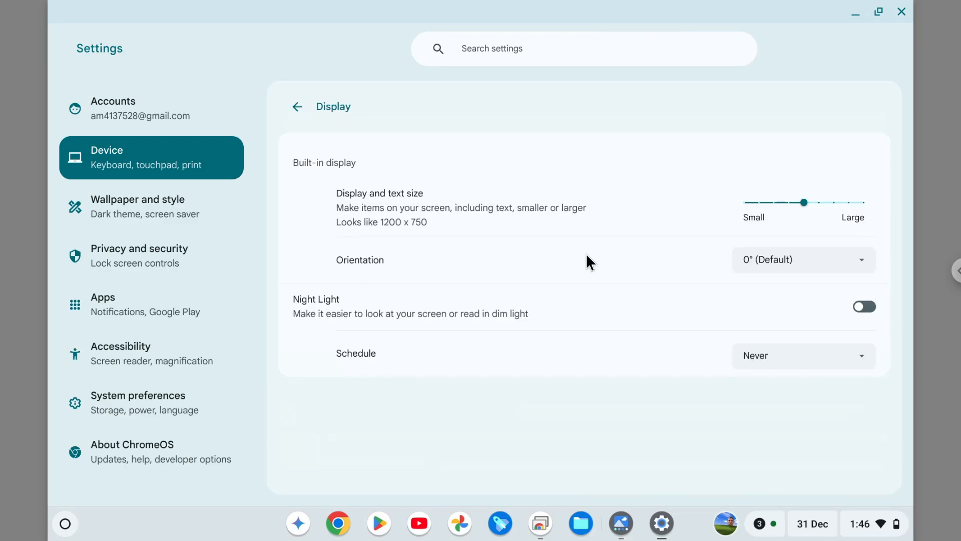
mouse_move(534, 273)
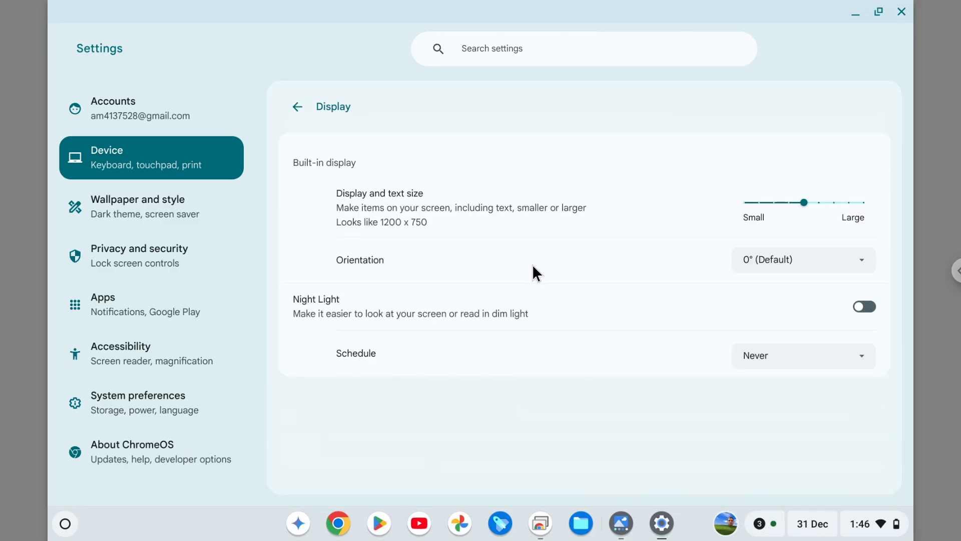
mouse_move(785, 154)
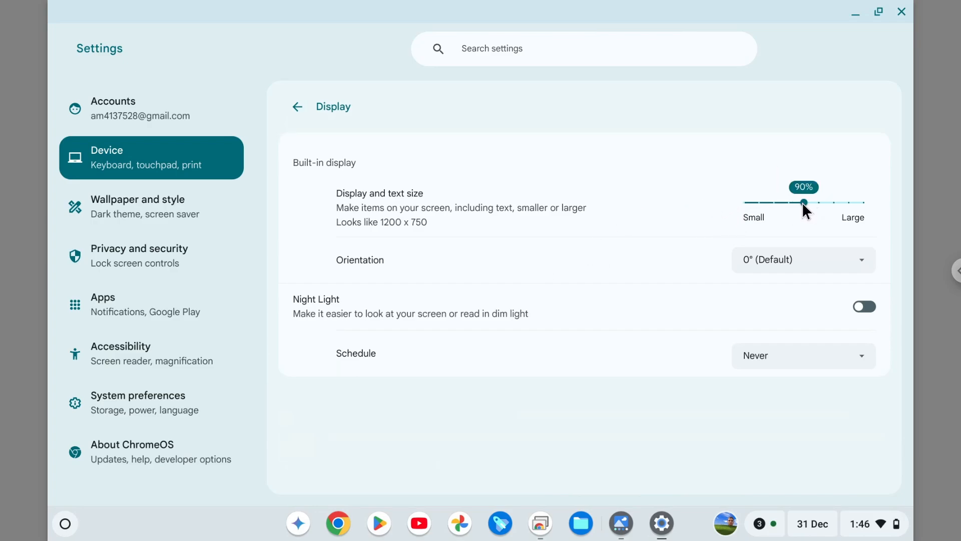
left_click_drag(804, 202, 821, 203)
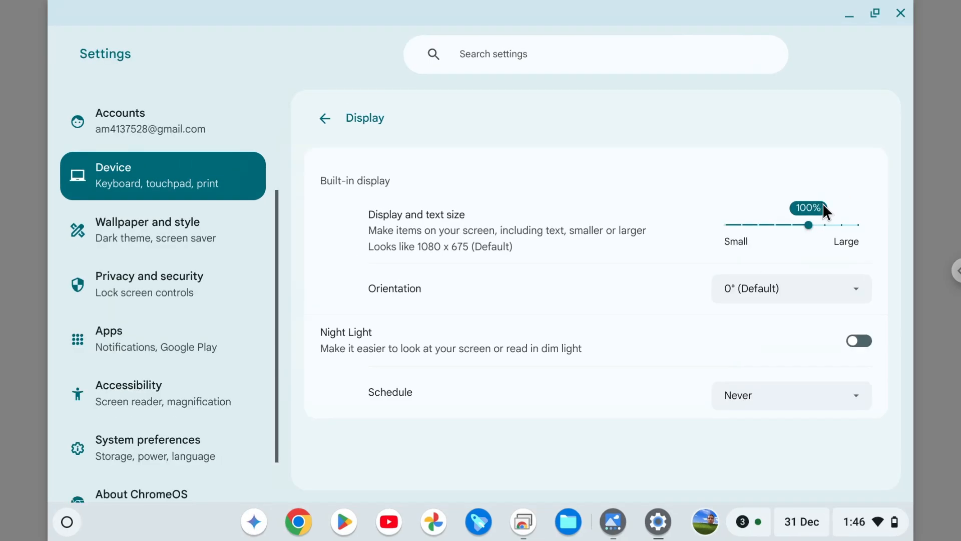
mouse_move(836, 228)
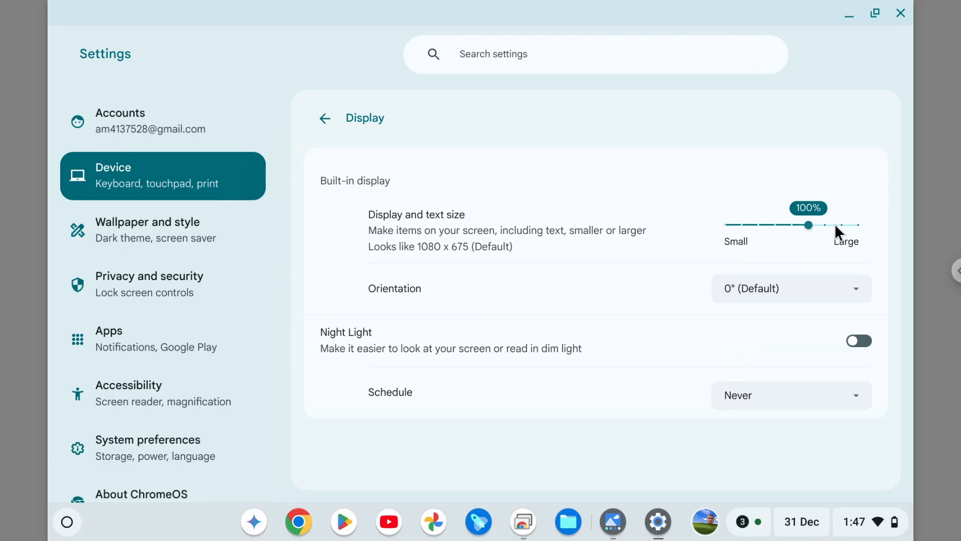
left_click_drag(808, 225, 815, 257)
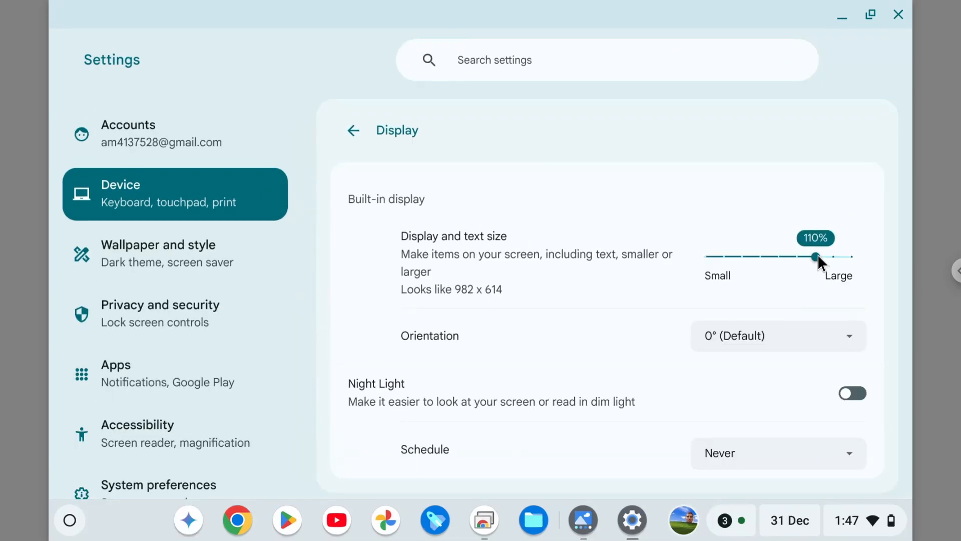
left_click_drag(816, 257, 834, 257)
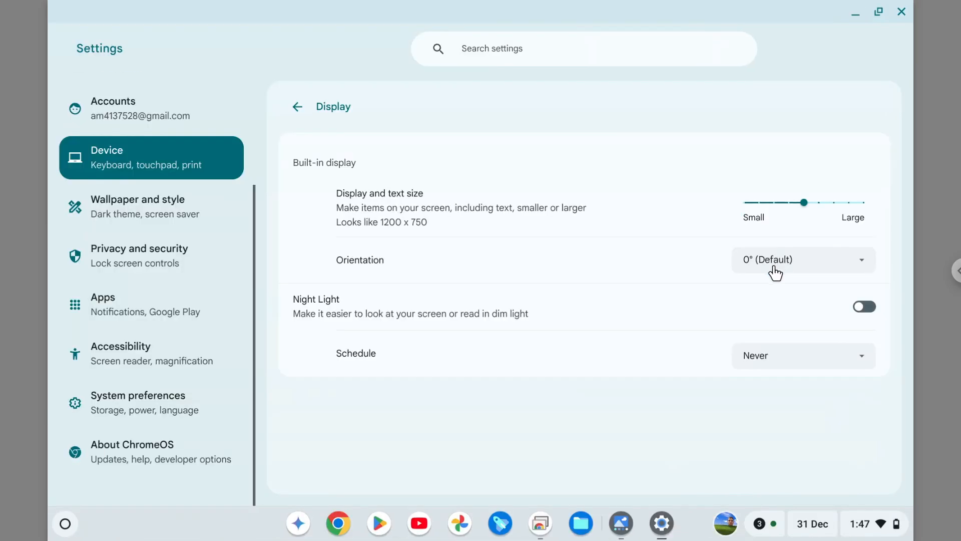
left_click_drag(804, 202, 804, 203)
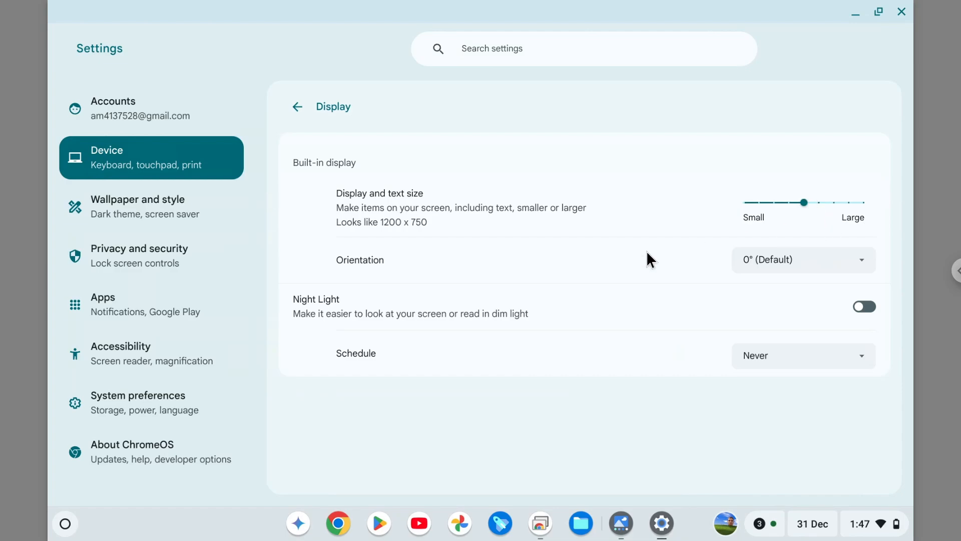
mouse_move(509, 128)
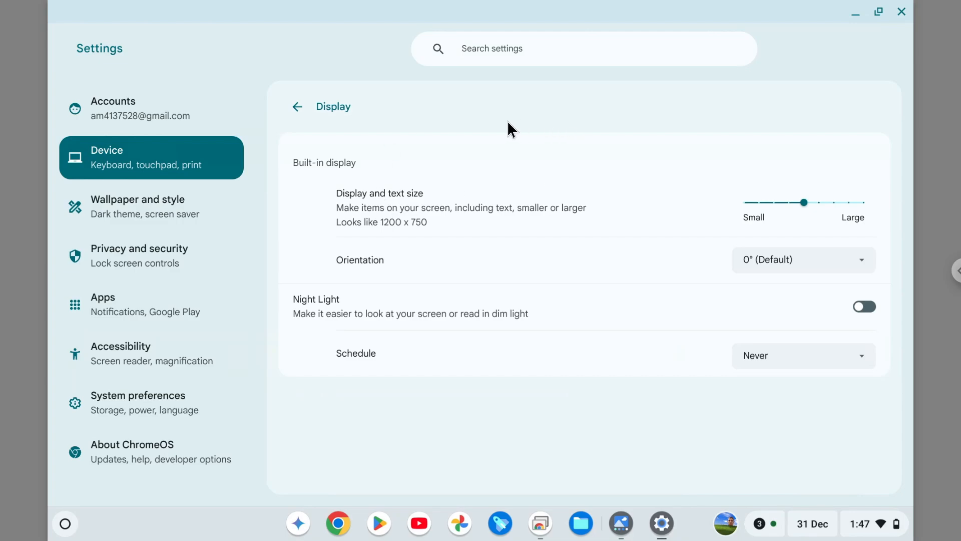
mouse_move(511, 205)
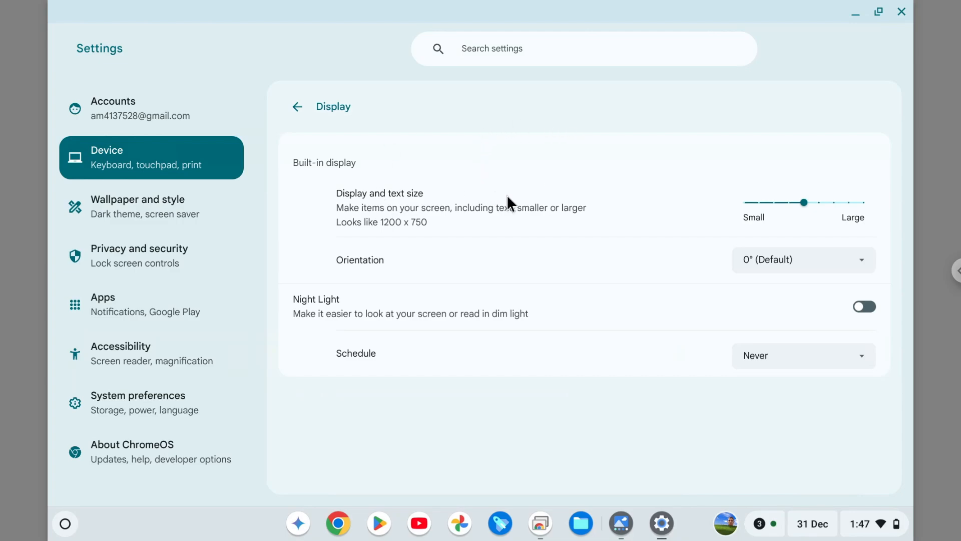
mouse_move(142, 360)
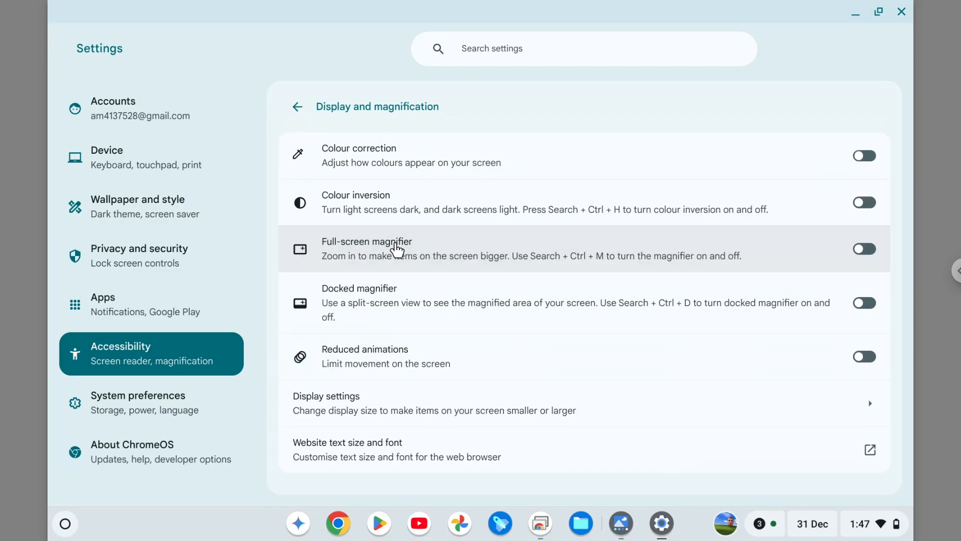
mouse_move(404, 256)
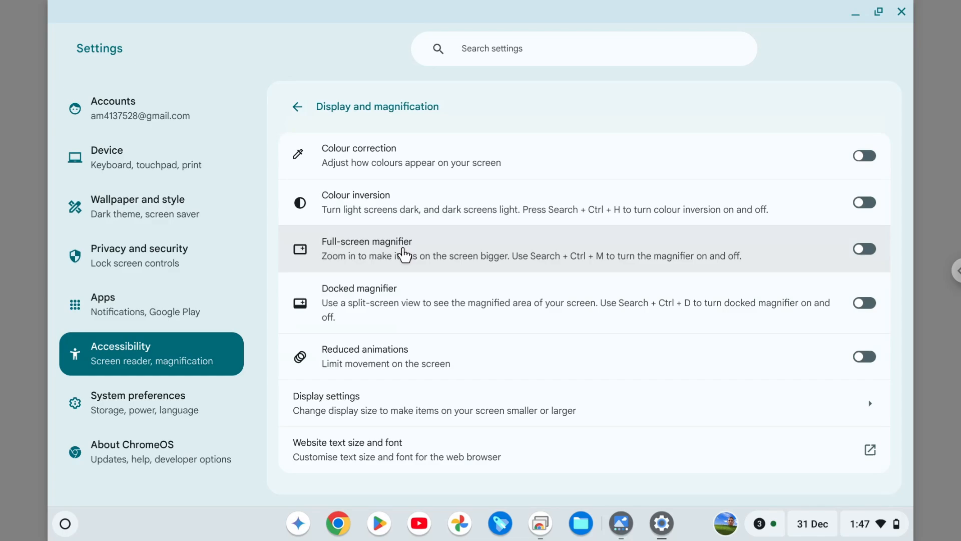
mouse_move(385, 309)
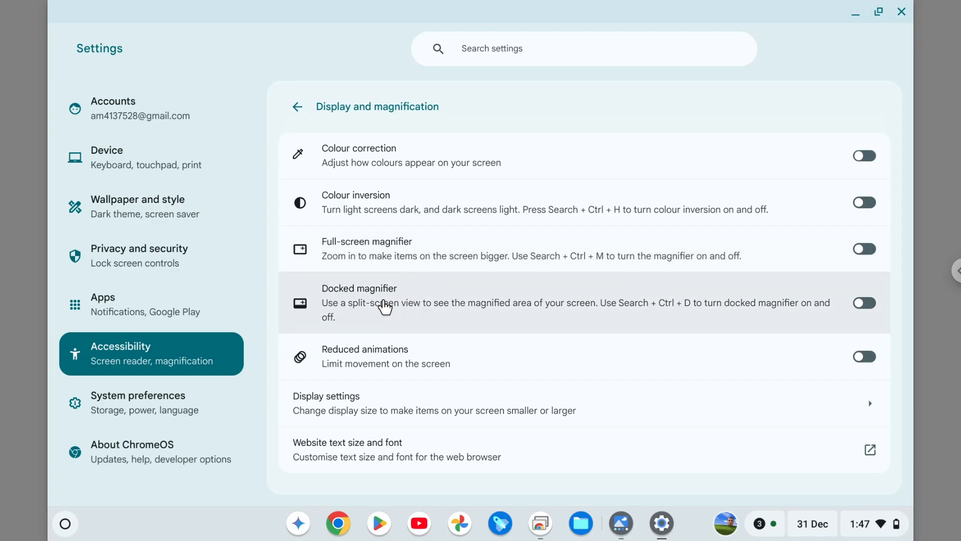
mouse_move(693, 242)
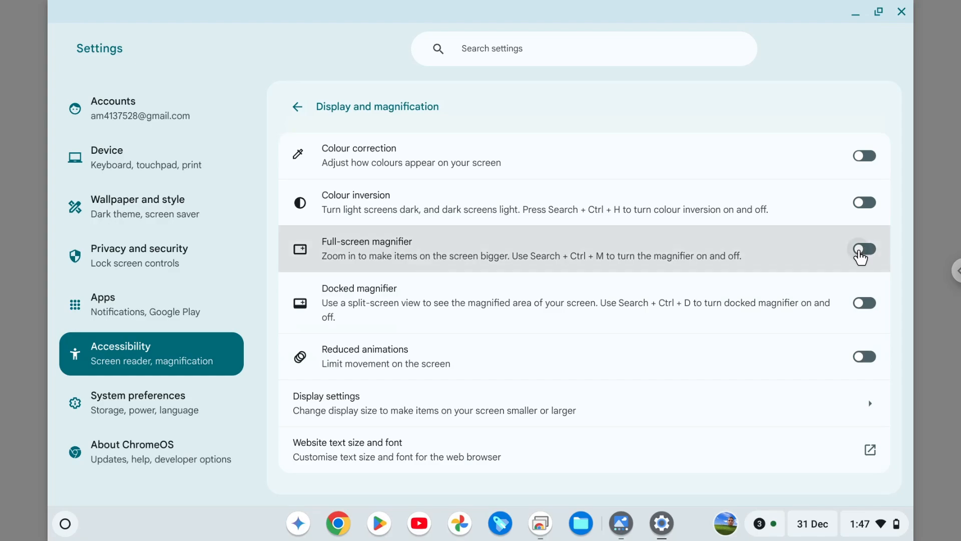
Switch the full-screen magnifier on briefly, then back off
left_click(865, 249)
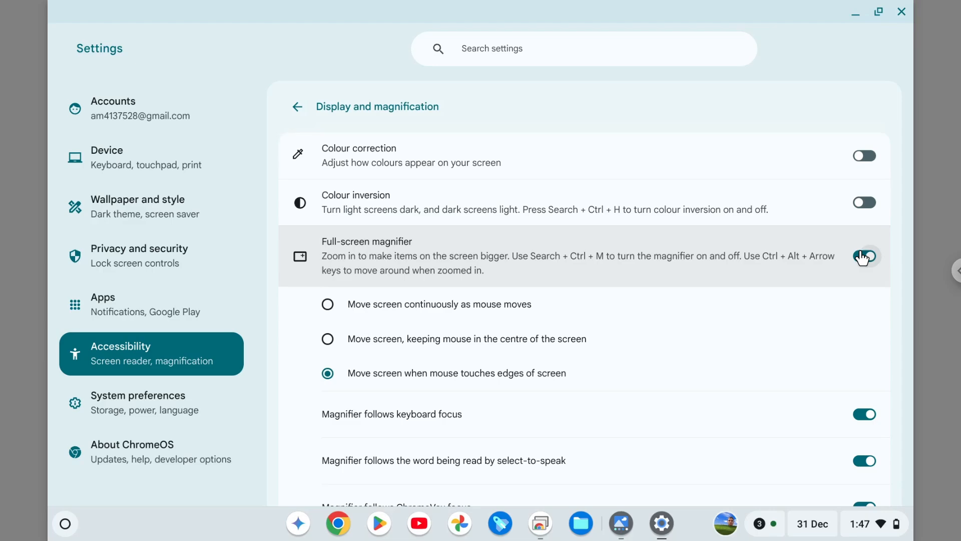
left_click(866, 256)
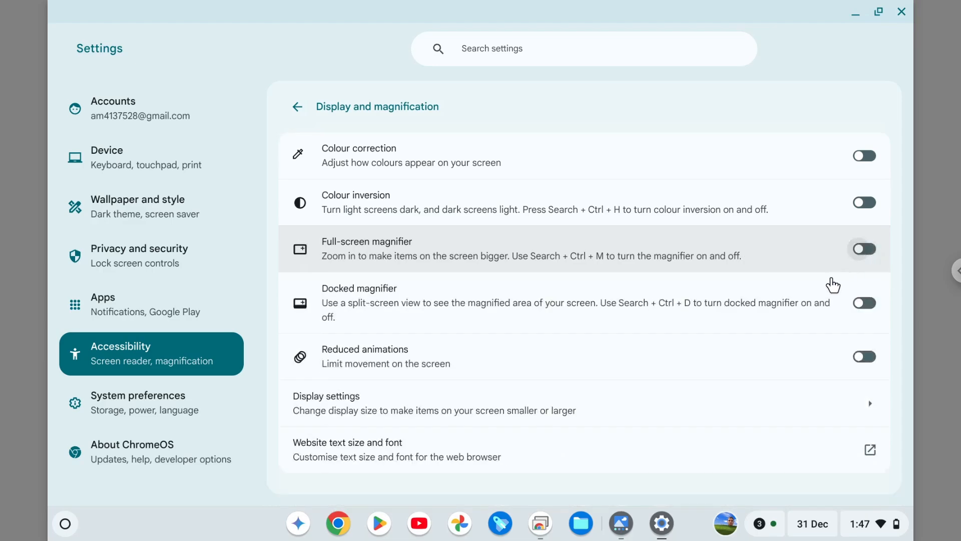
mouse_move(867, 313)
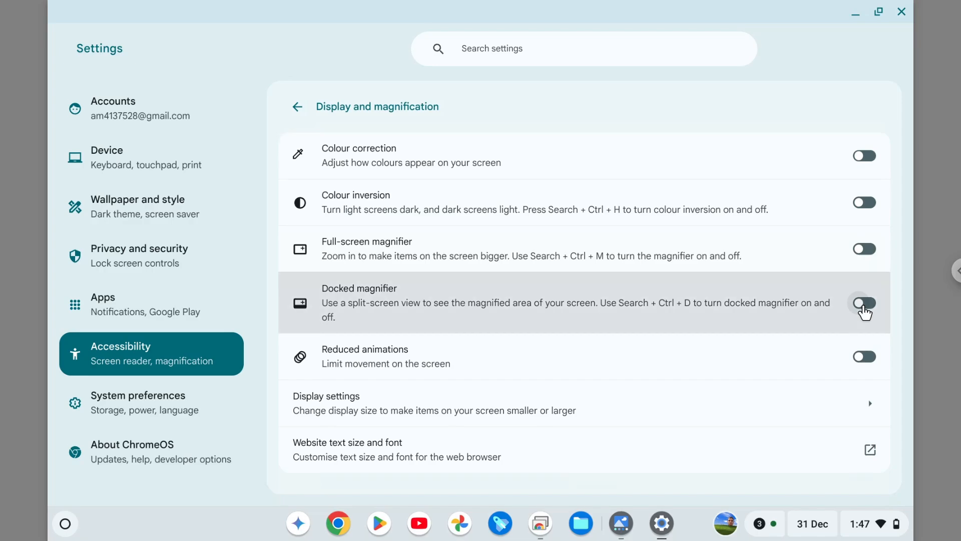
Switch the docked magnifier on and off, then close Settings to the desktop
left_click(865, 303)
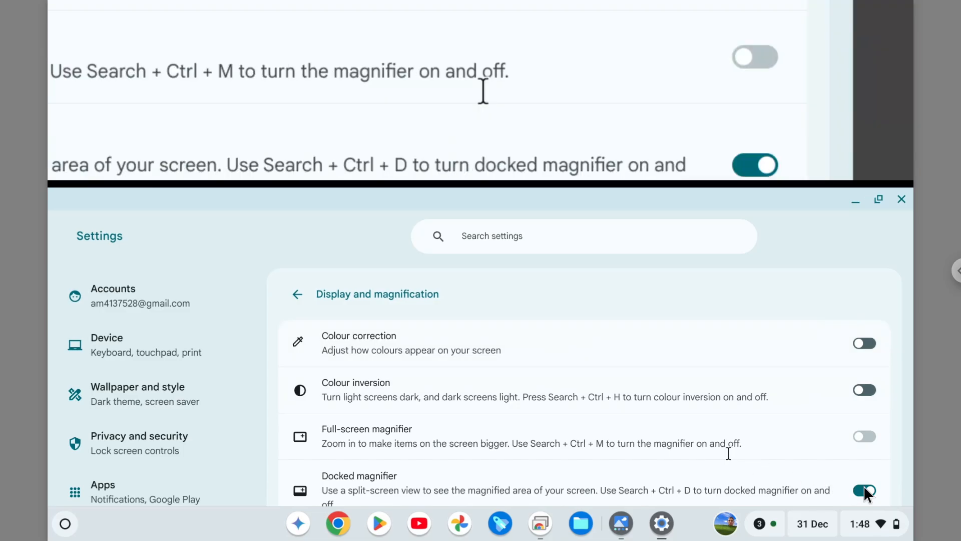
left_click(863, 489)
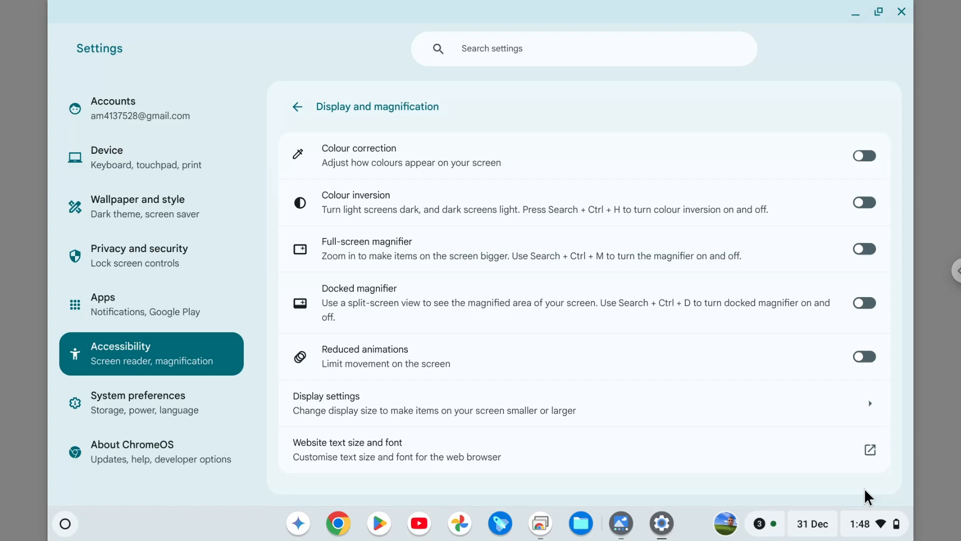
mouse_move(740, 413)
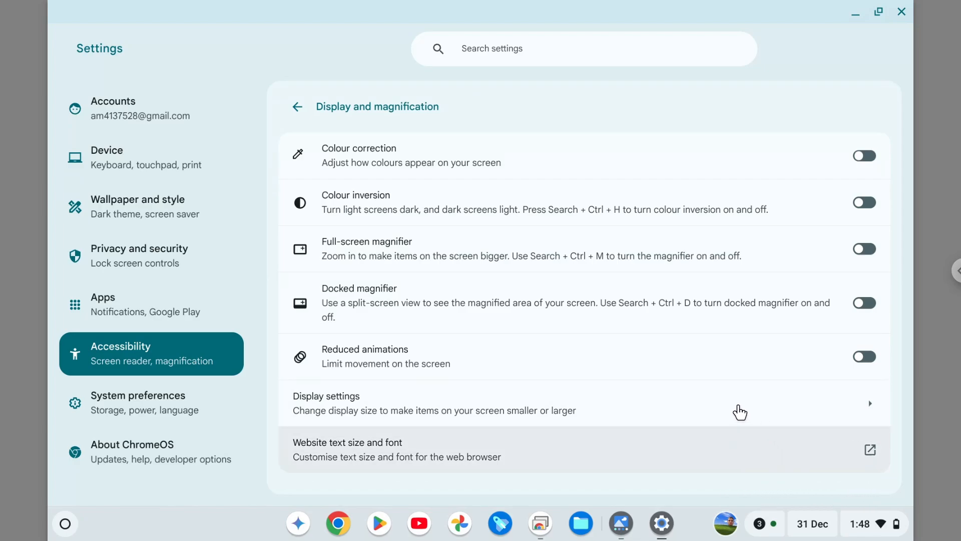
mouse_move(901, 12)
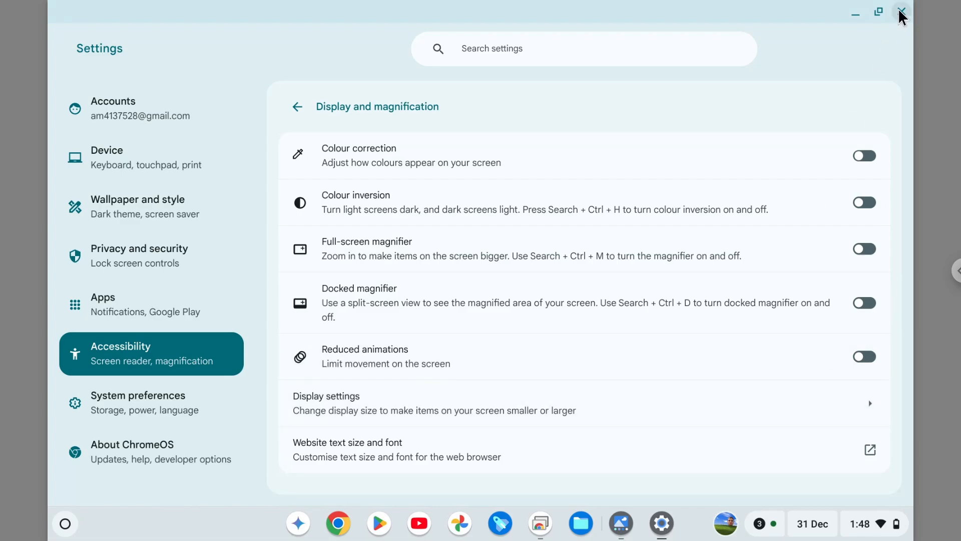
left_click(902, 11)
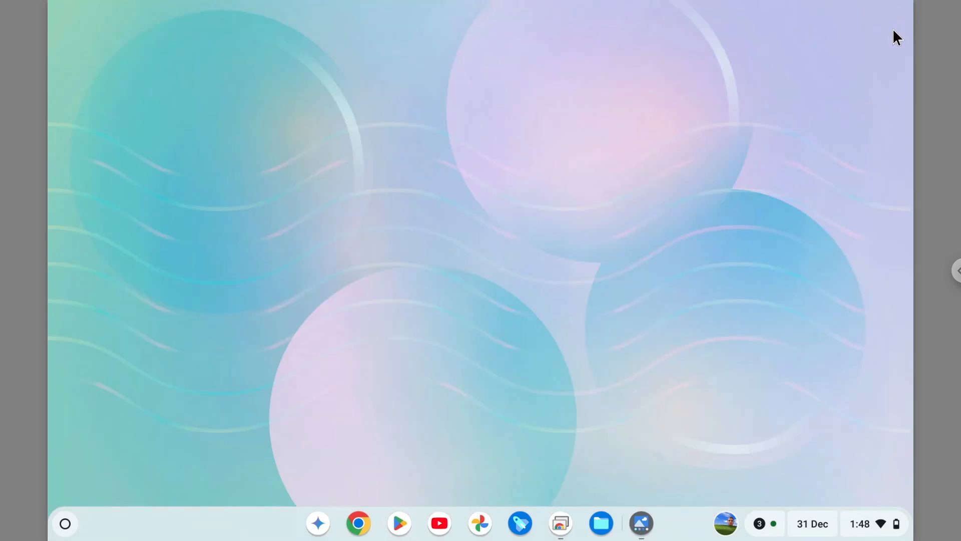
mouse_move(919, 371)
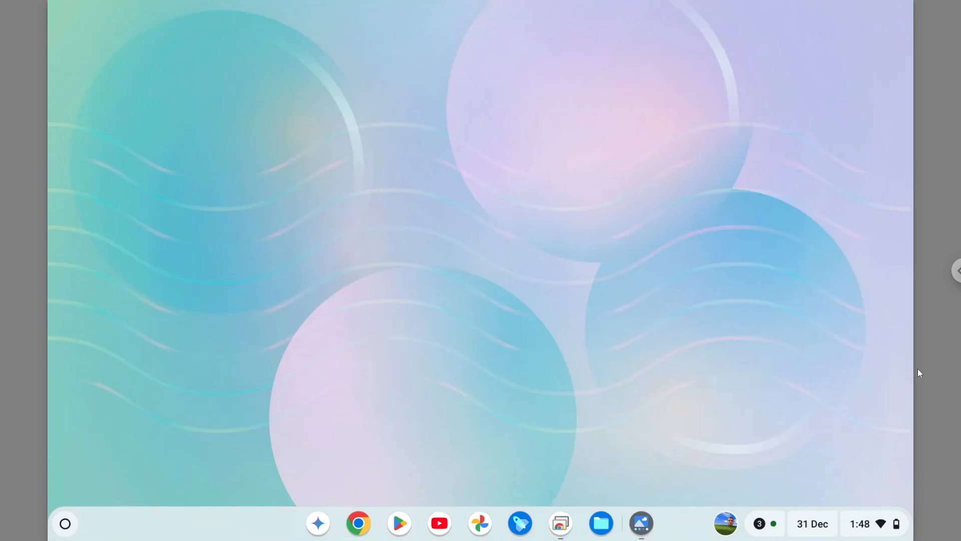